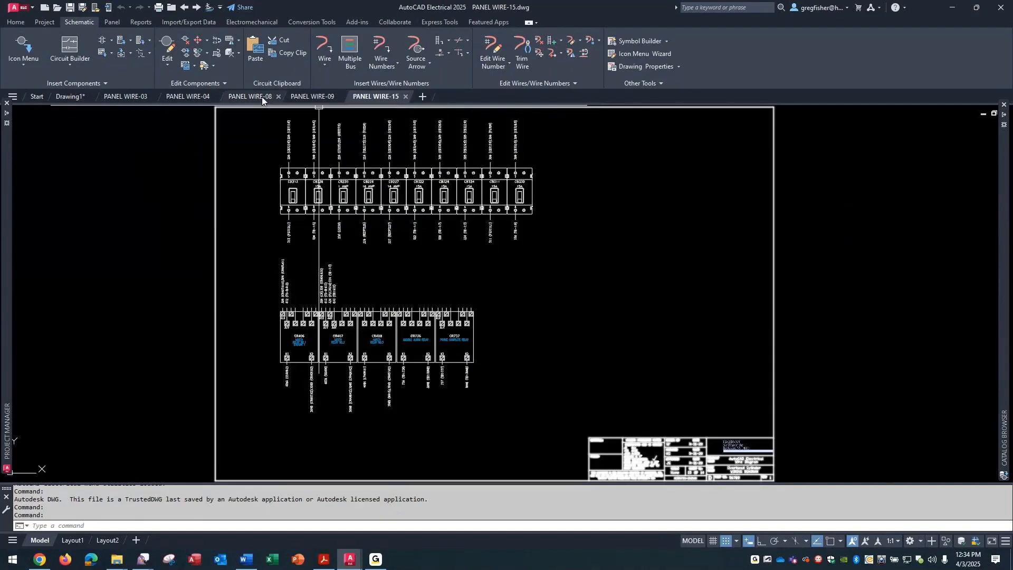
# Step: Review the PANEL WIRE-08 and PANEL WIRE-09 panel layout drawings
pyautogui.click(248, 96)
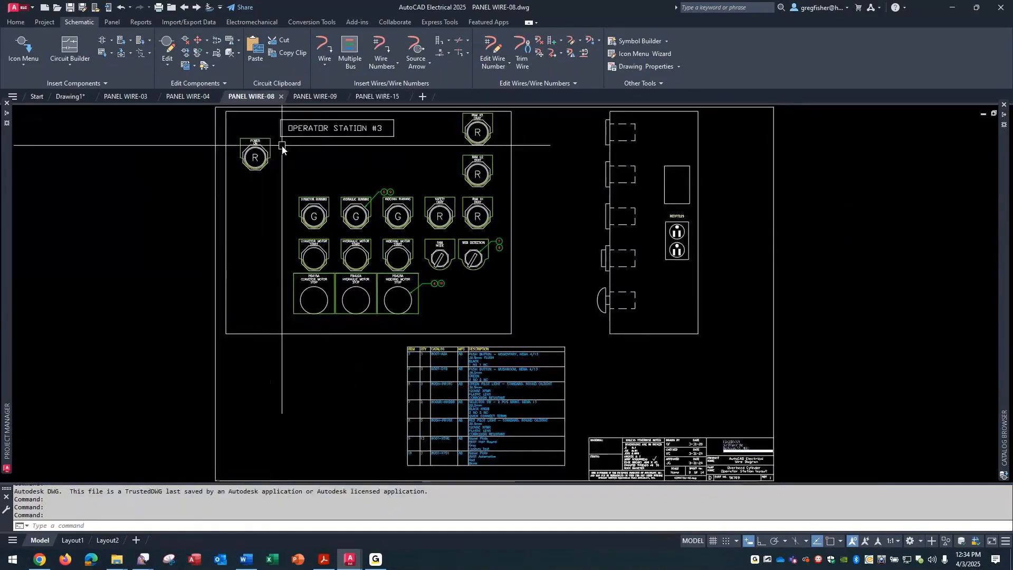
pyautogui.click(314, 96)
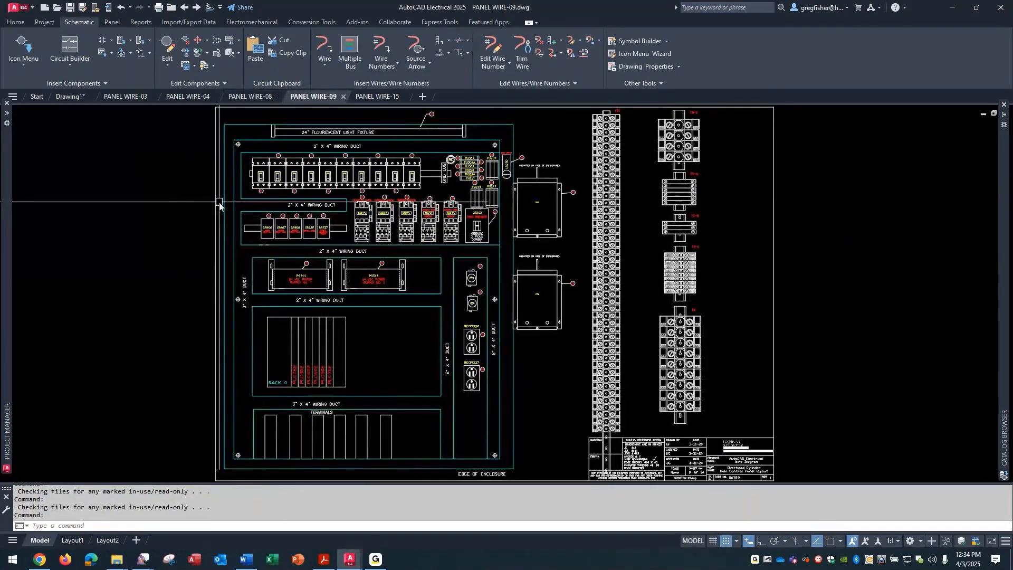
pyautogui.moveTo(205, 161)
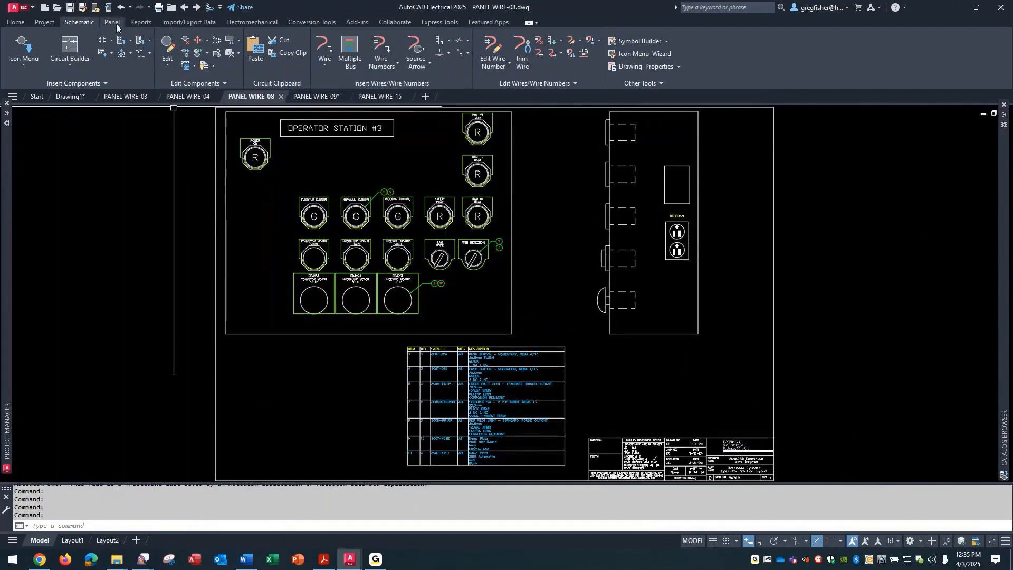
# Step: From the Panel tools, review the Layout Wire Connection Annotation format and relaunch Wire Annotation
pyautogui.click(111, 22)
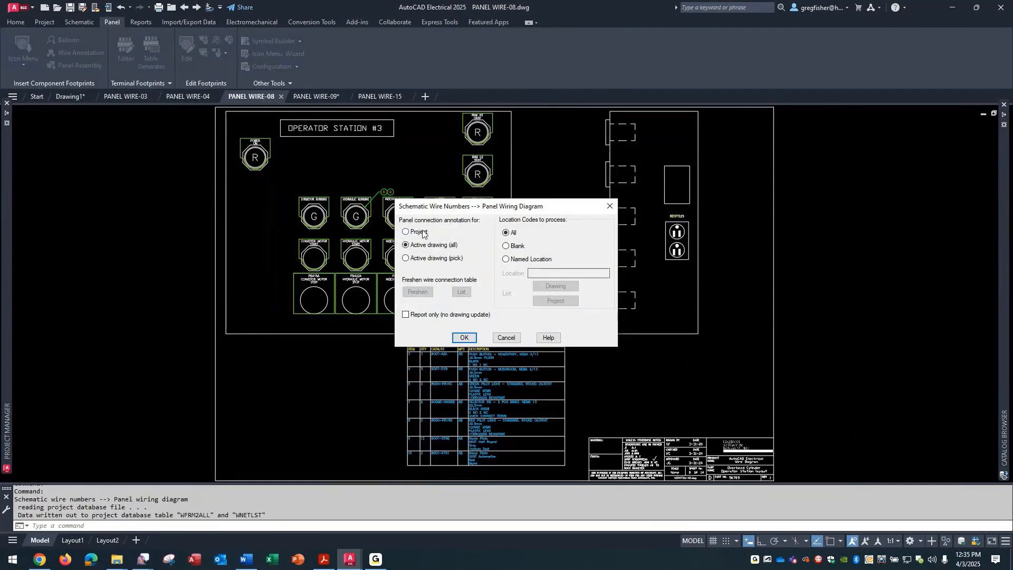
pyautogui.click(464, 337)
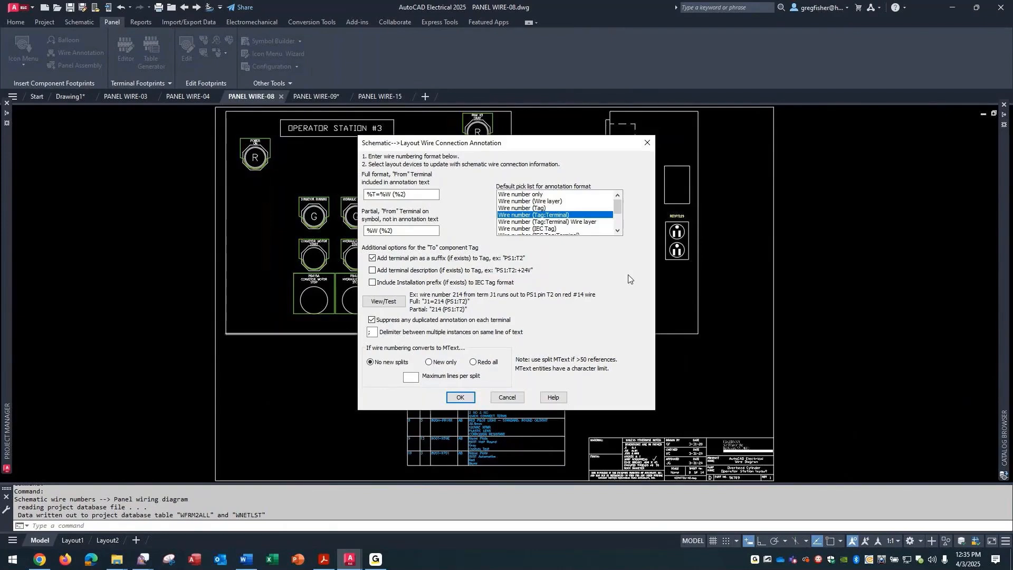
pyautogui.moveTo(605, 262)
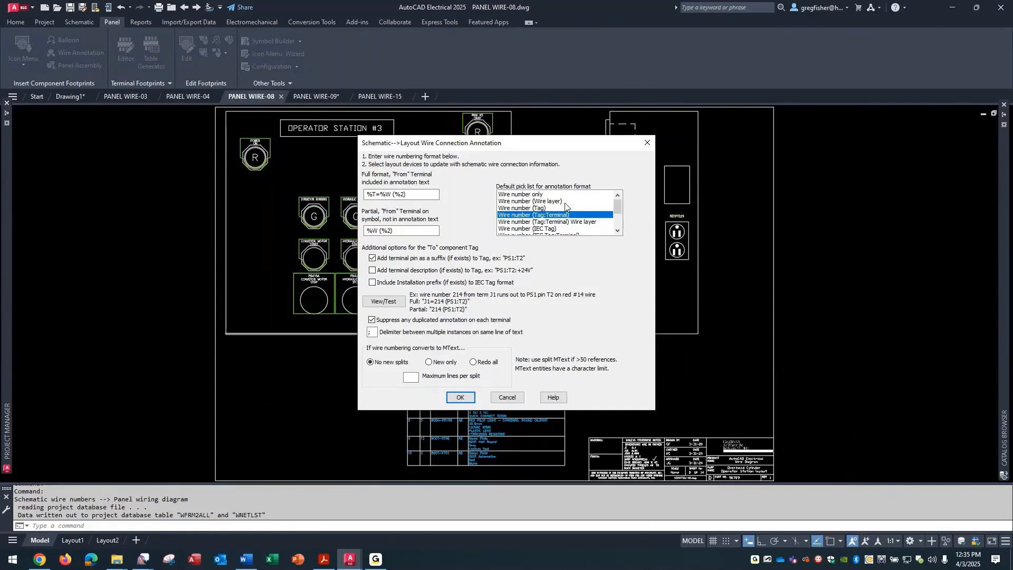
pyautogui.moveTo(599, 242)
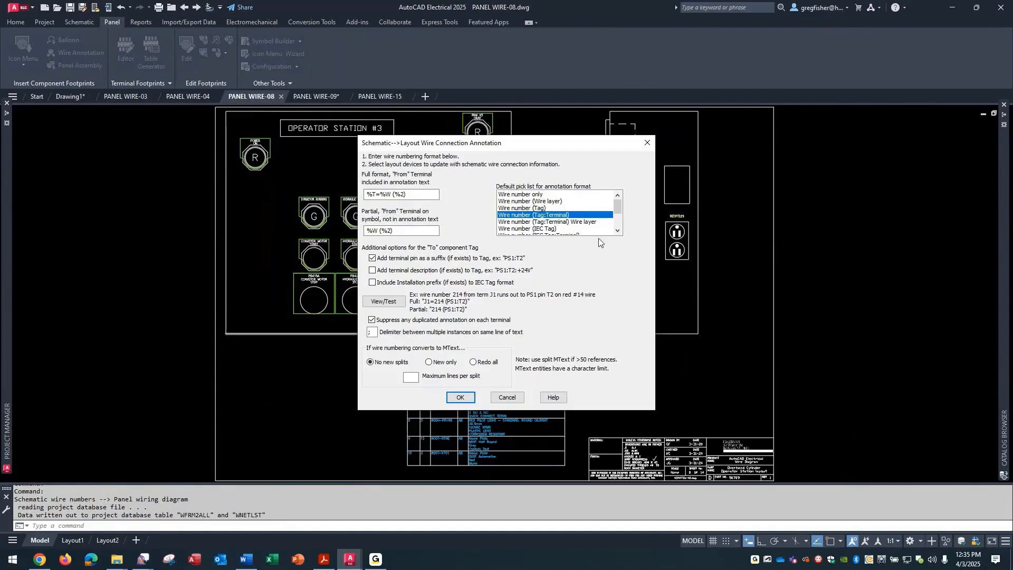
pyautogui.moveTo(621, 270)
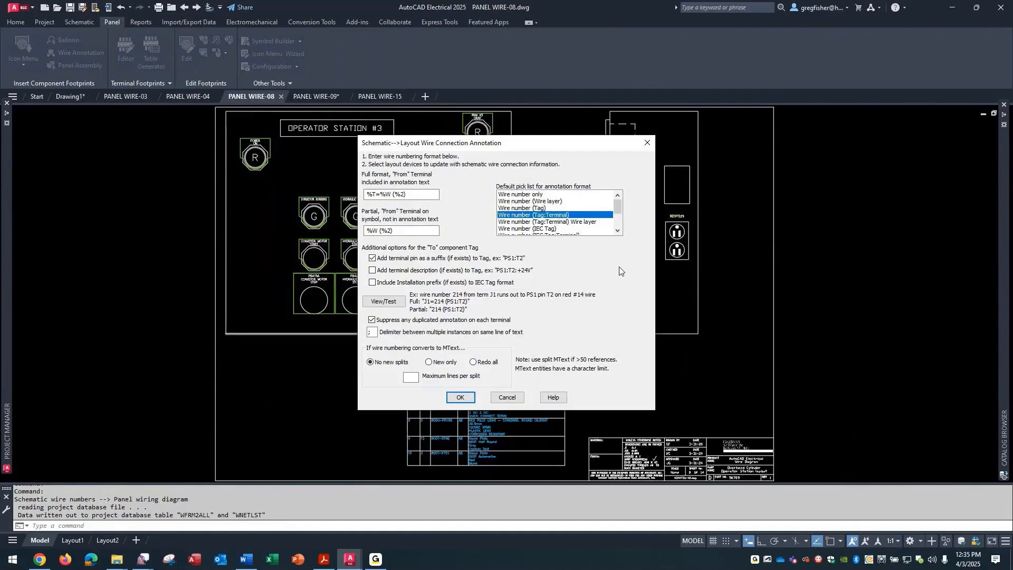
pyautogui.moveTo(510, 334)
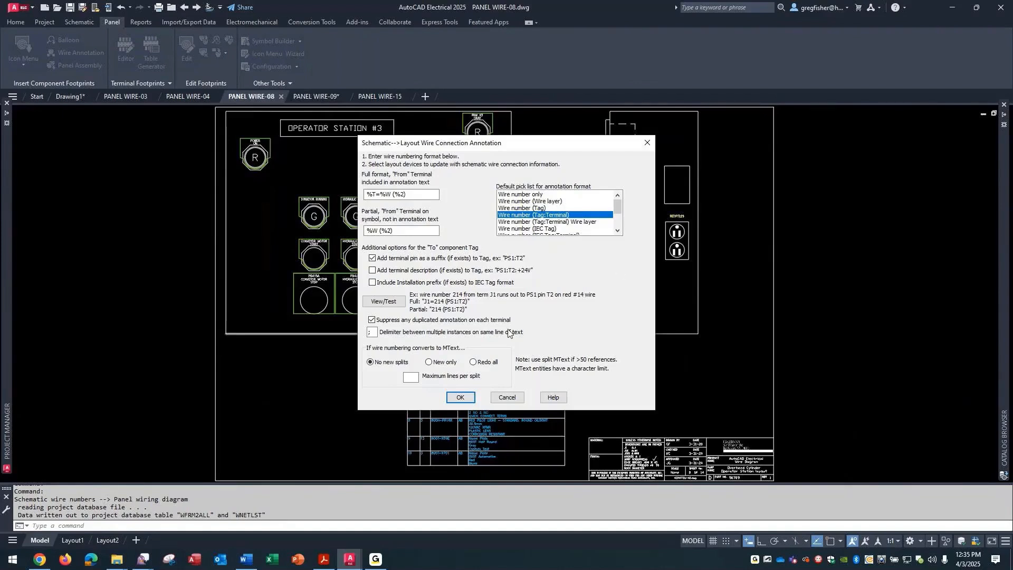
pyautogui.click(461, 397)
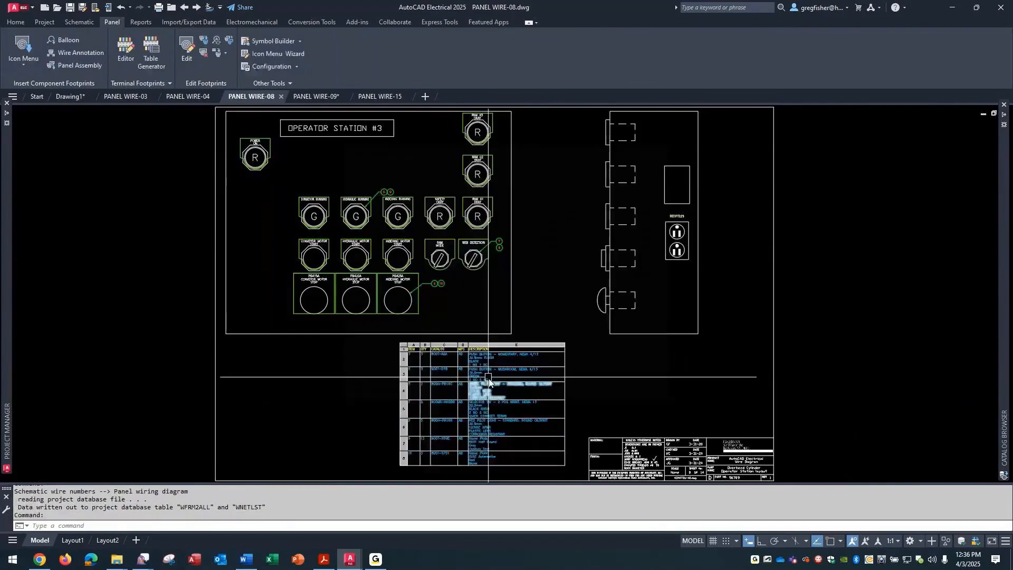
pyautogui.click(79, 53)
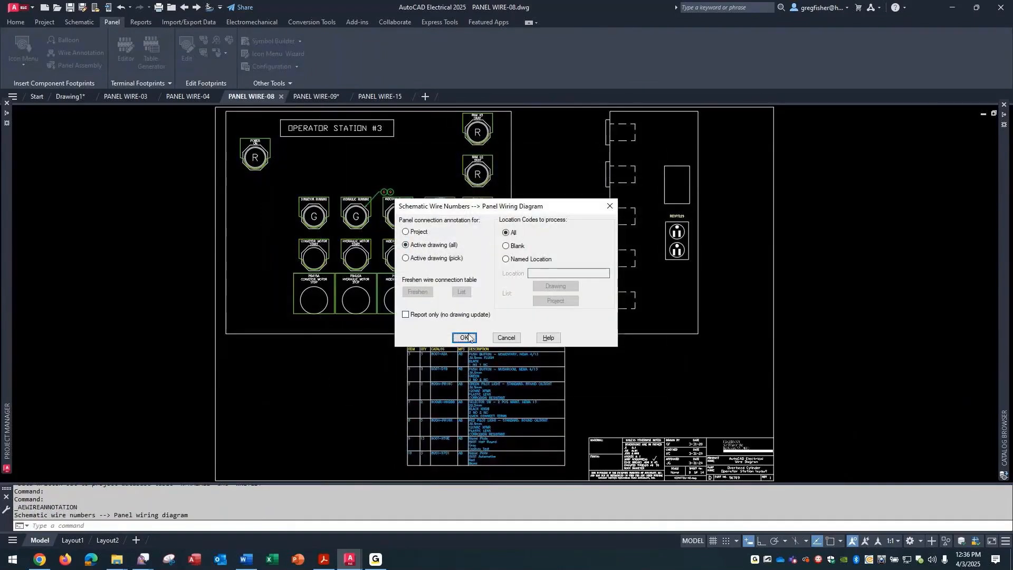
# Step: Annotate all PANEL WIRE-08 devices, including the POWER ON light, with schematic wire connections
pyautogui.click(463, 337)
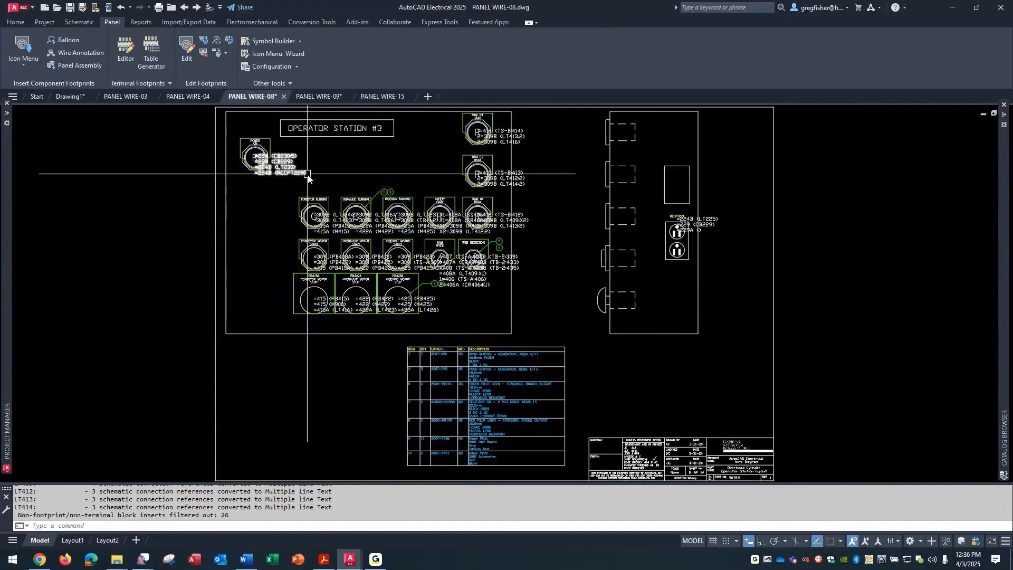
pyautogui.moveTo(295, 176)
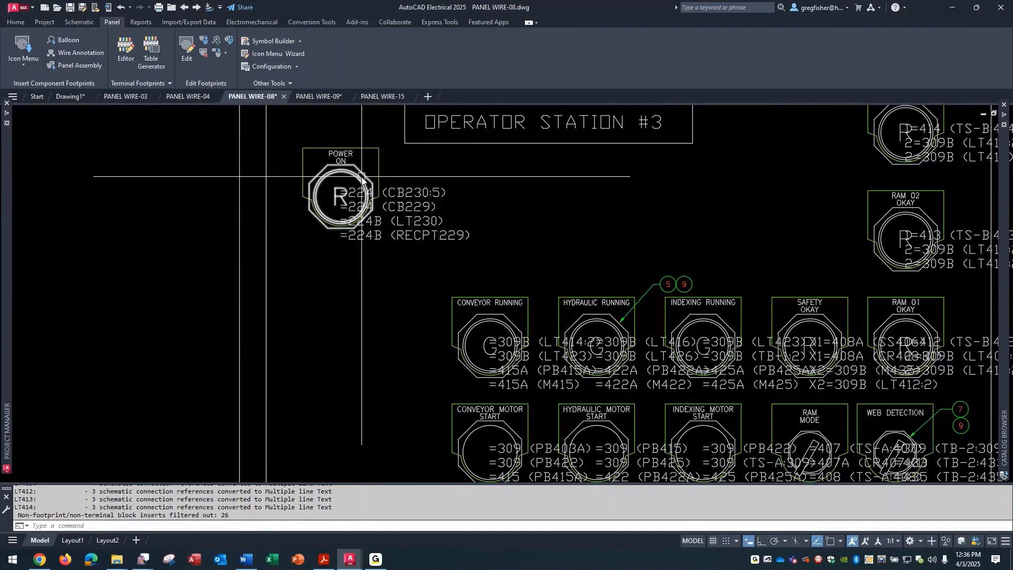
pyautogui.moveTo(400, 348)
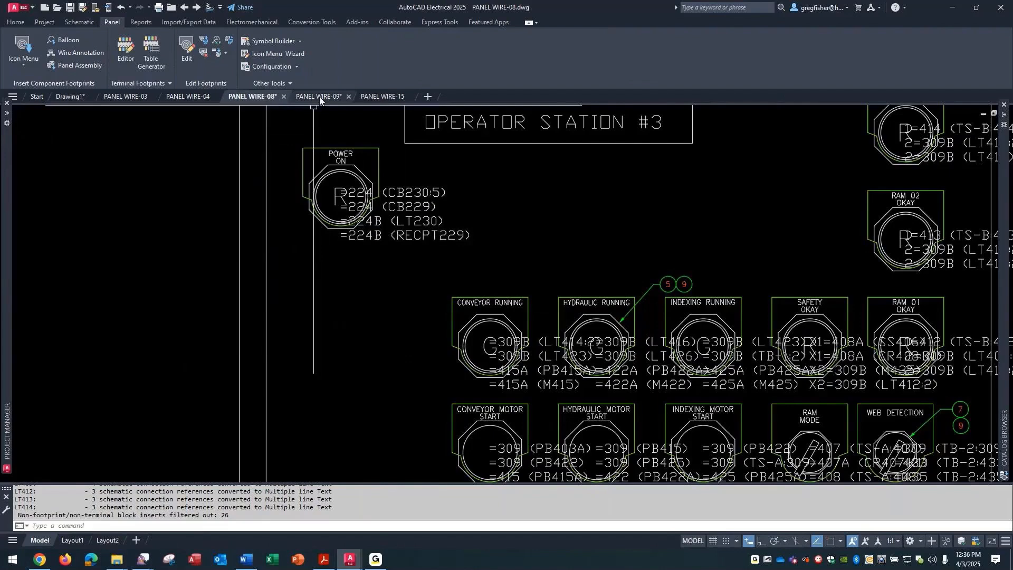
# Step: Inspect the CB313 breaker's wire annotation on PANEL WIRE-15, then switch to the PANEL WIRE-03 schematic
pyautogui.click(318, 96)
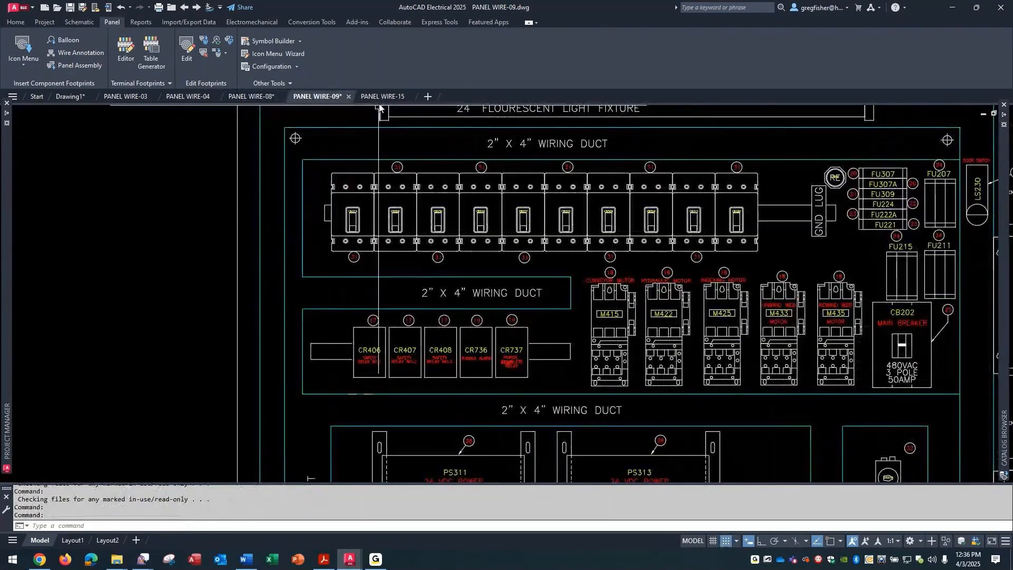
pyautogui.click(381, 97)
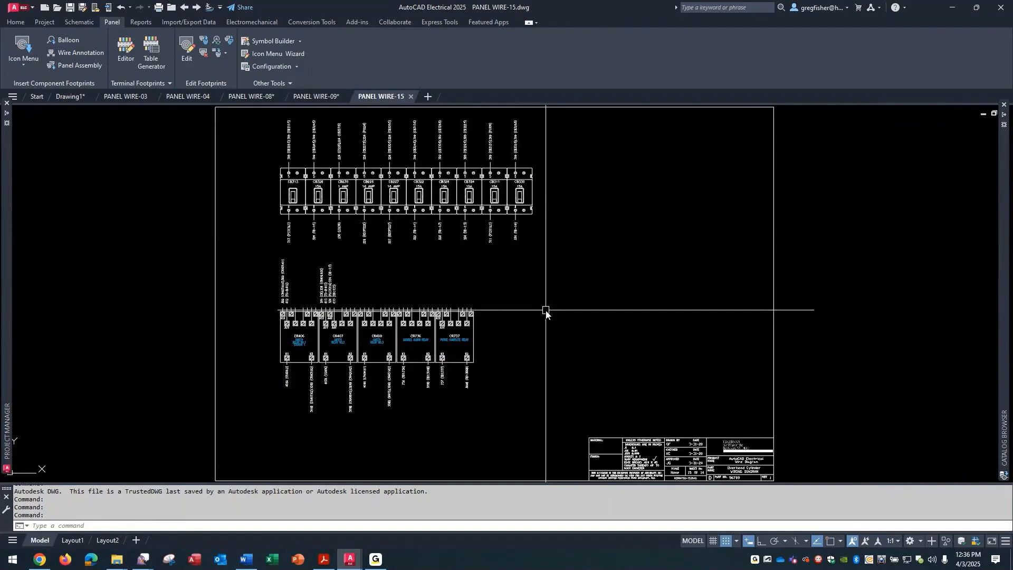
pyautogui.moveTo(386, 235)
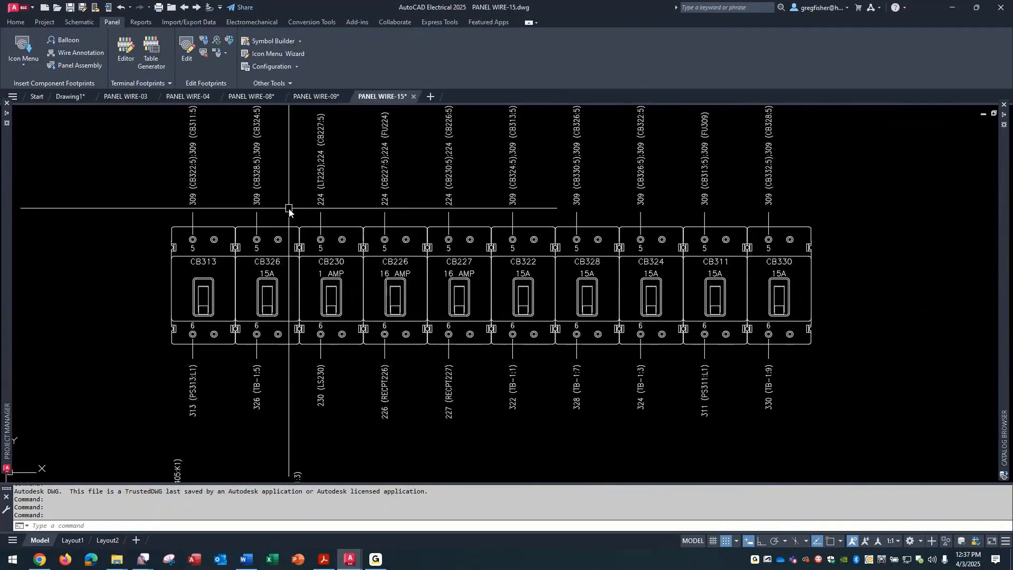
pyautogui.click(202, 297)
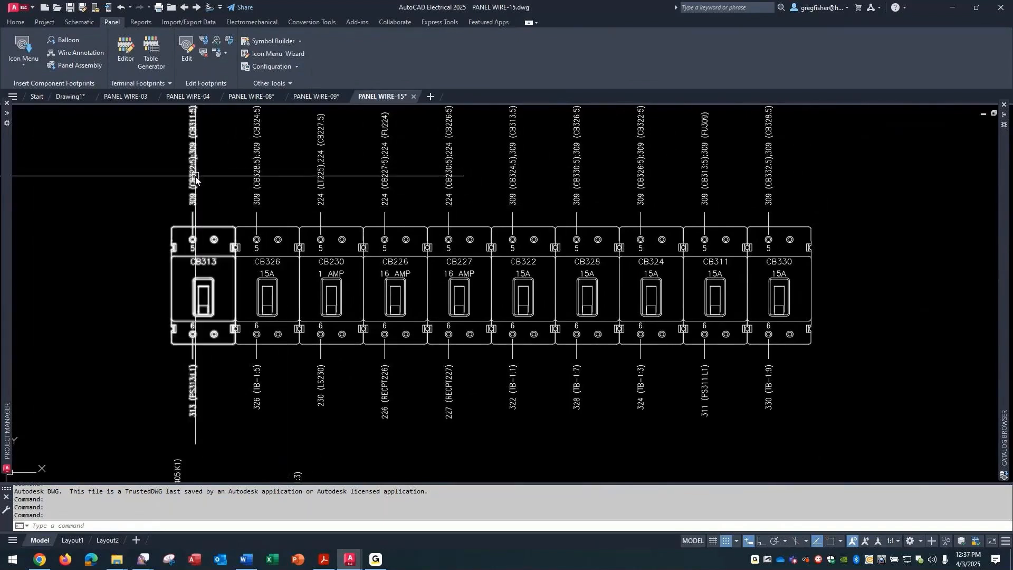
pyautogui.moveTo(196, 181)
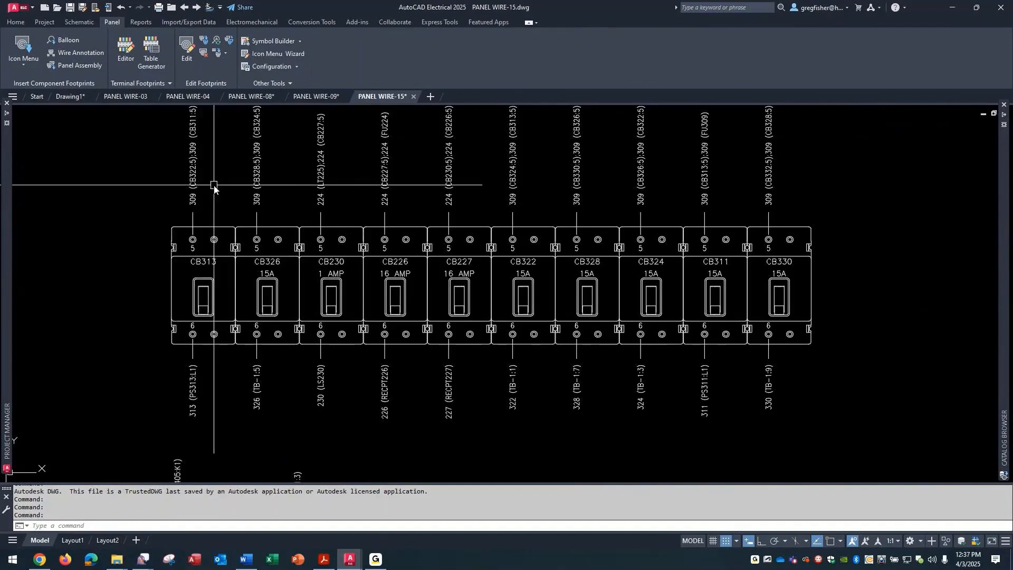
pyautogui.click(202, 297)
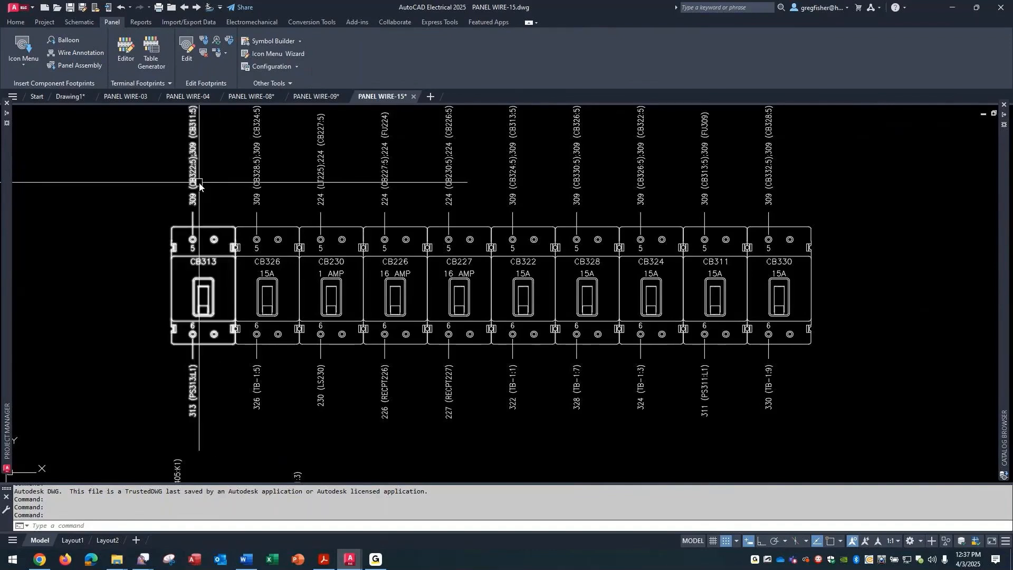
pyautogui.moveTo(199, 185)
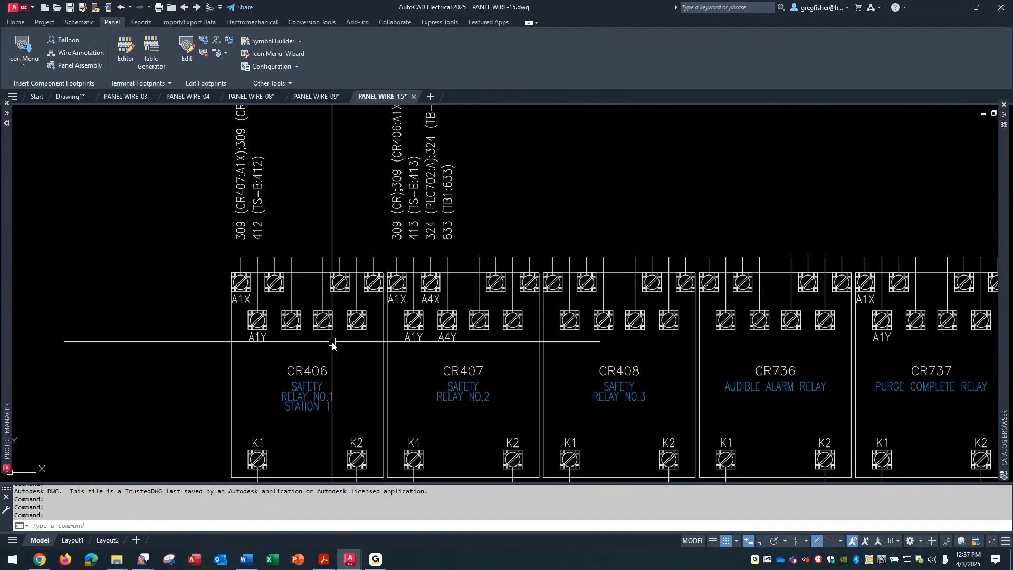
pyautogui.scroll(-3)
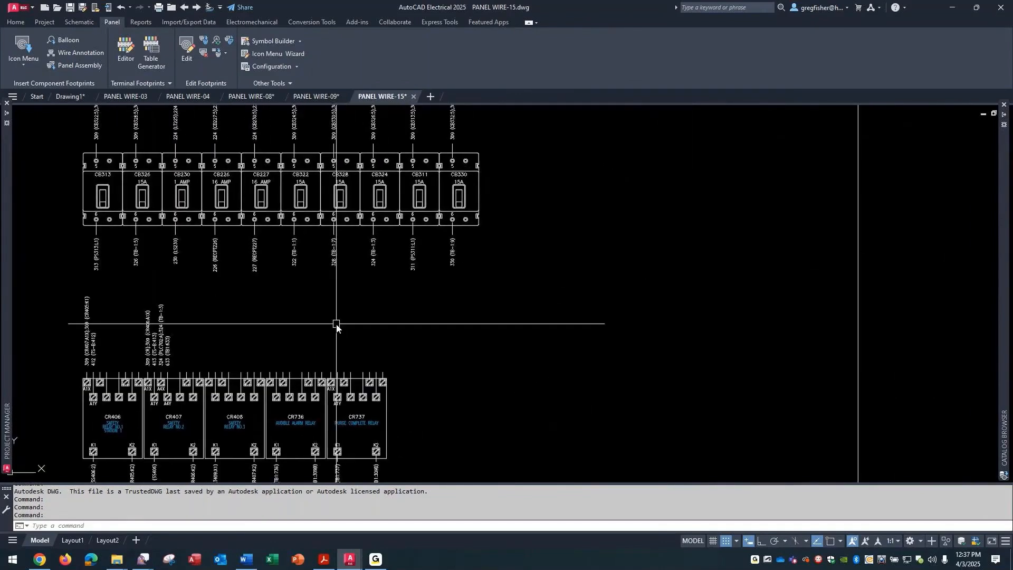
pyautogui.click(126, 96)
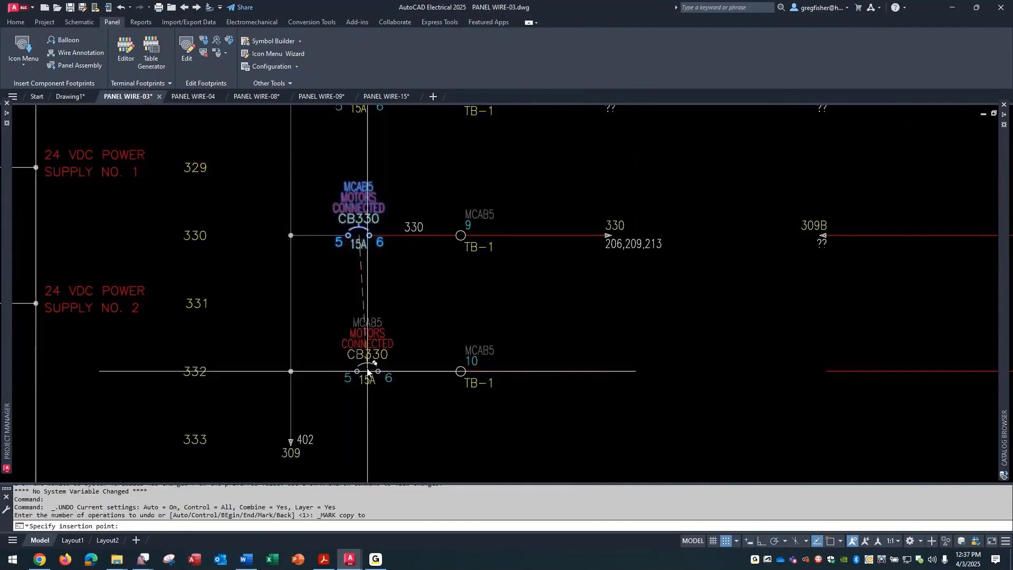
# Step: Set snap spacing to 0.125 and confirm the copied breaker as CB332 with a WIRED description
pyautogui.click(736, 541)
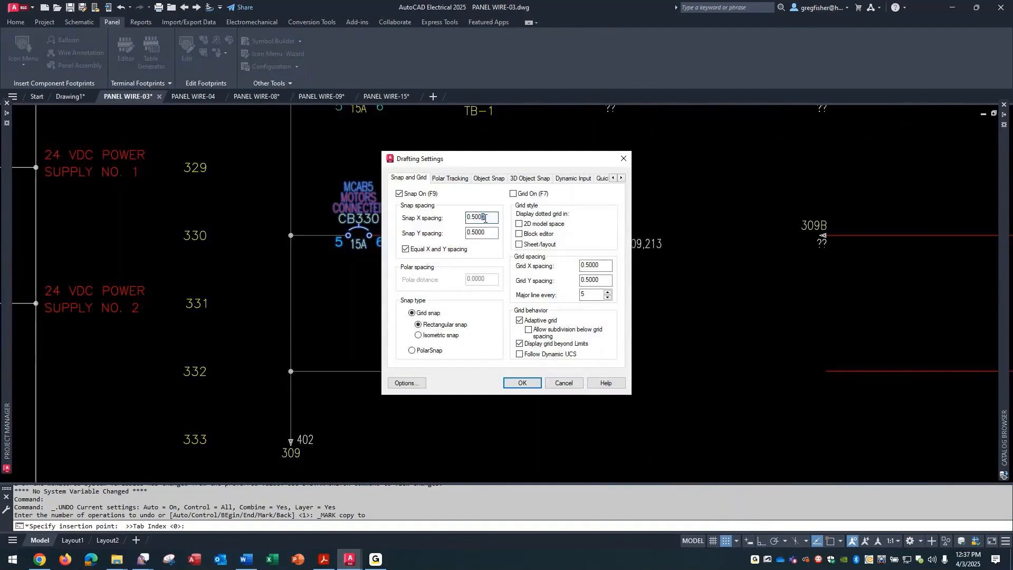
pyautogui.write('.125')
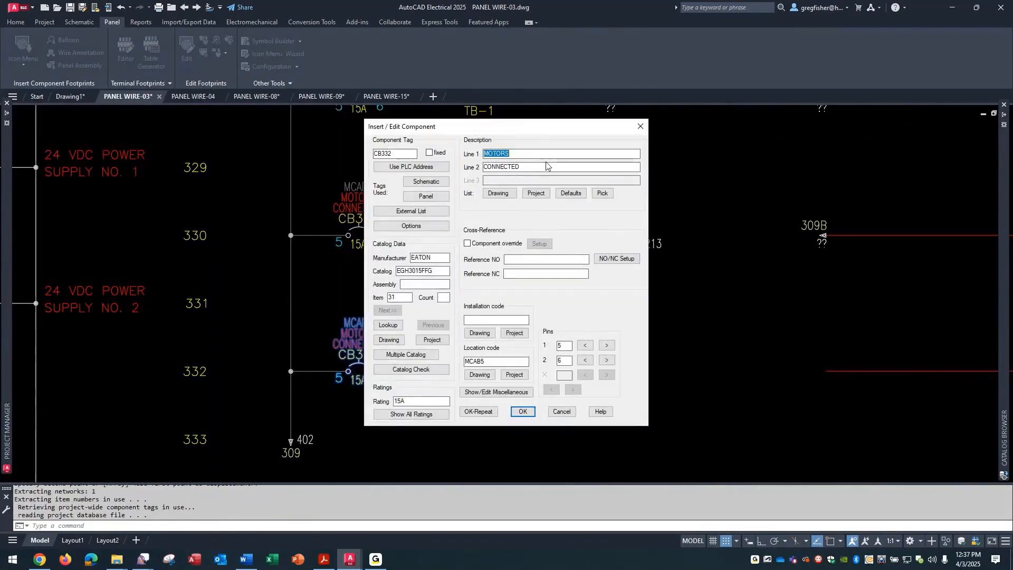
pyautogui.write('WIRED')
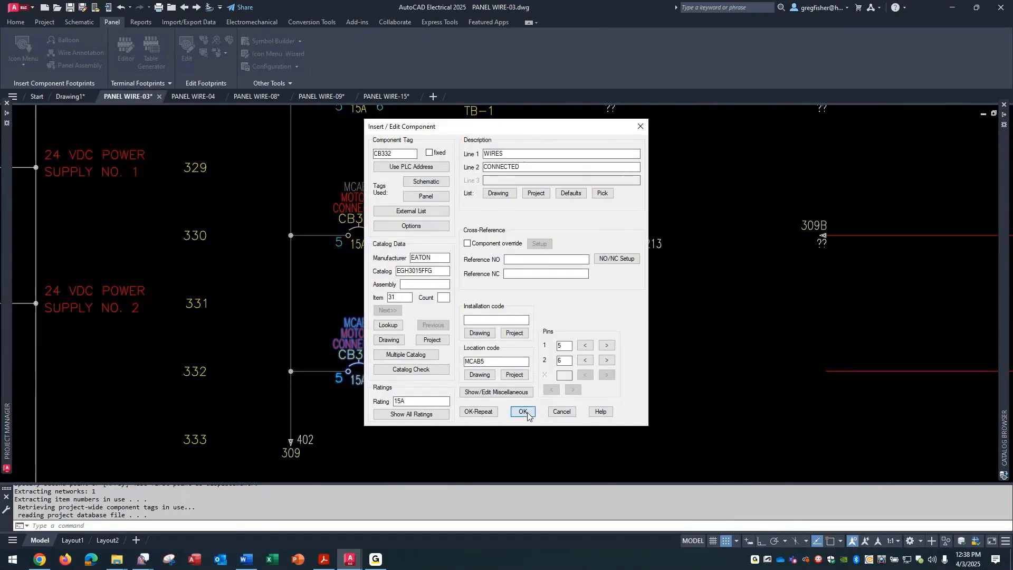
pyautogui.click(521, 414)
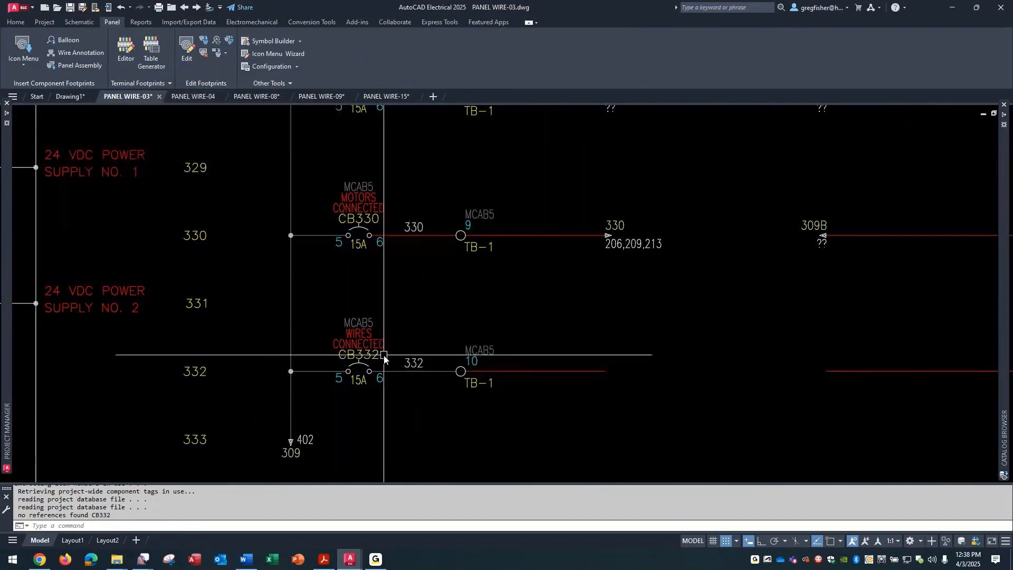
pyautogui.moveTo(383, 360)
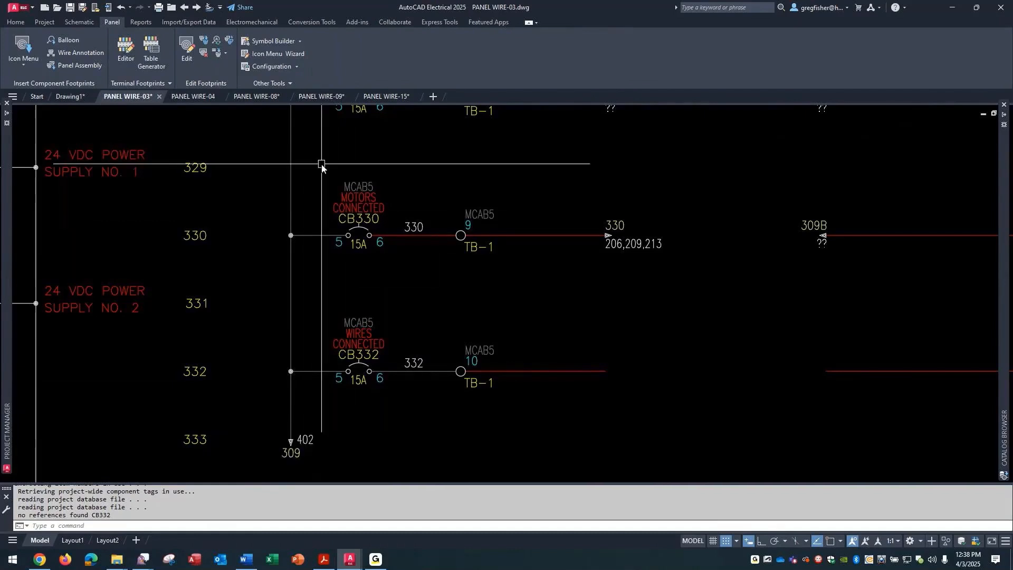
# Step: Switch to PANEL WIRE-04 and start a relay coil insert from the Schematic Icon Menu
pyautogui.click(192, 96)
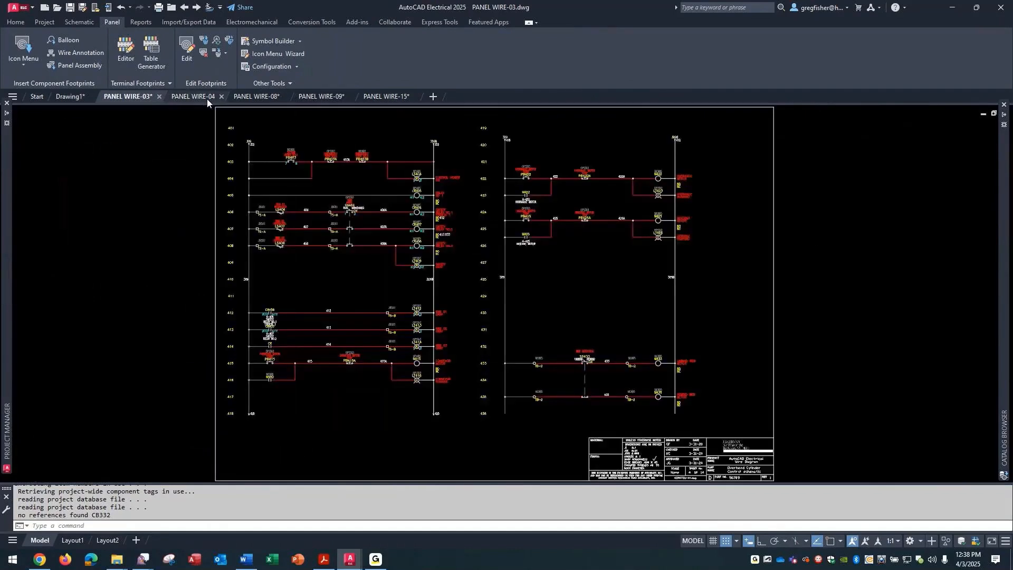
pyautogui.click(190, 96)
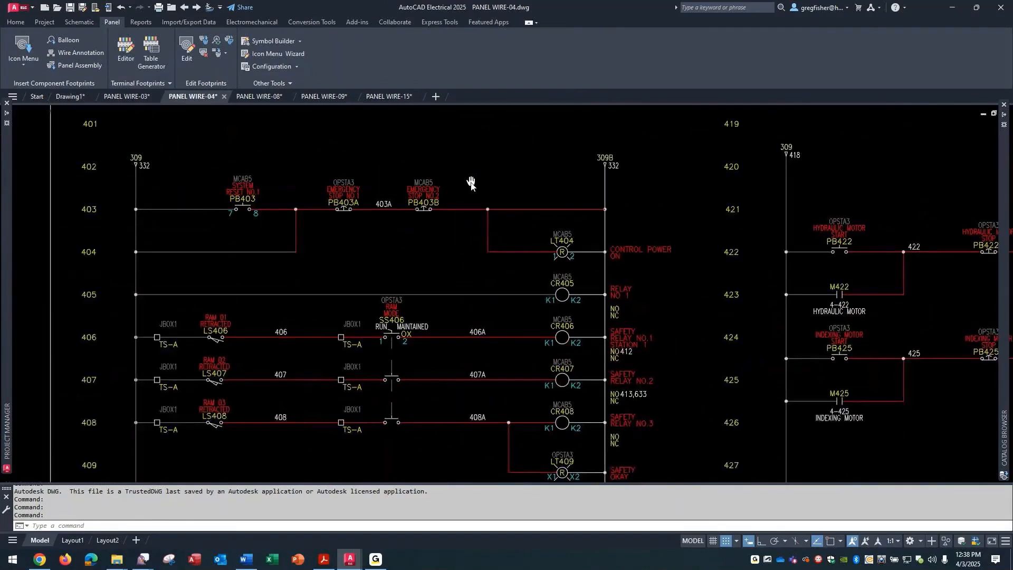
pyautogui.click(78, 21)
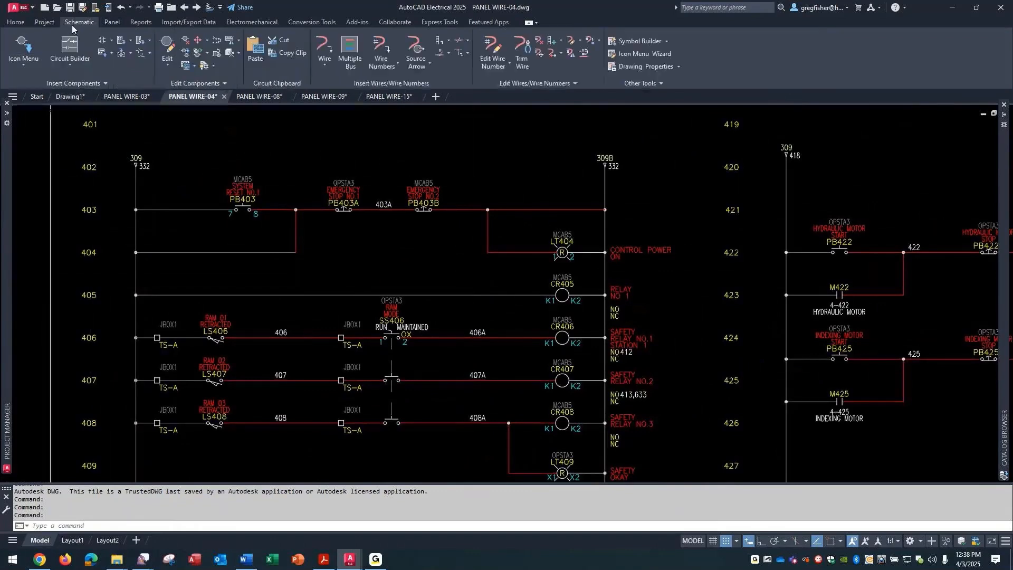
pyautogui.click(23, 50)
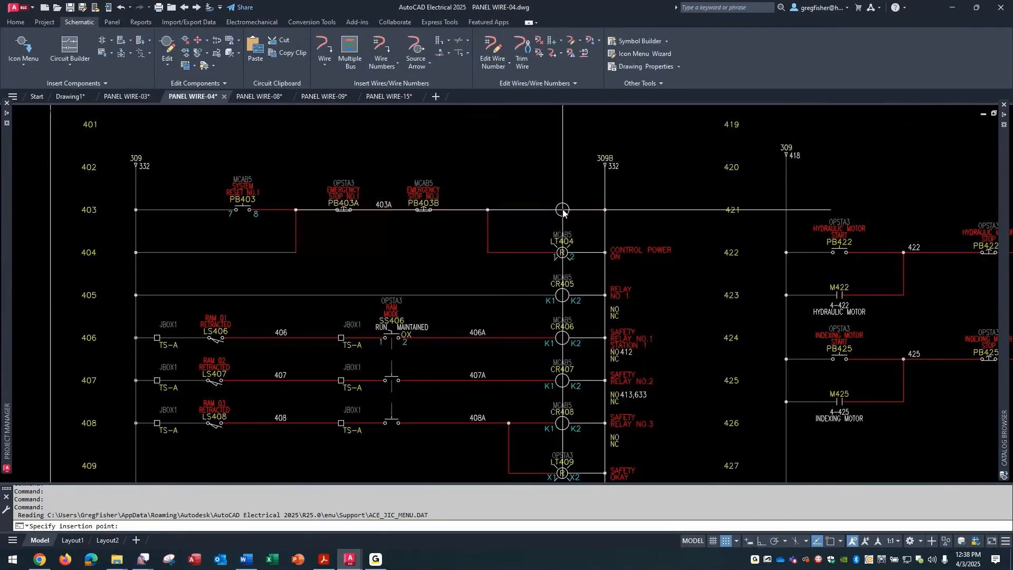
# Step: Insert coil CR403 on rung 403 as MASTER CONTROL RELAY at MCAB5, add its contact, then delete the coil
pyautogui.click(561, 211)
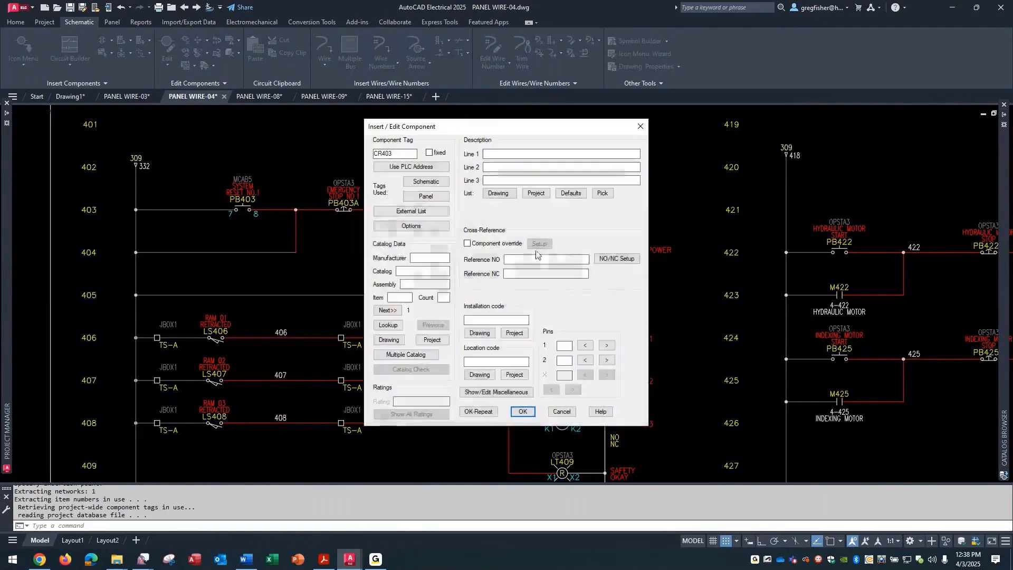
pyautogui.click(498, 192)
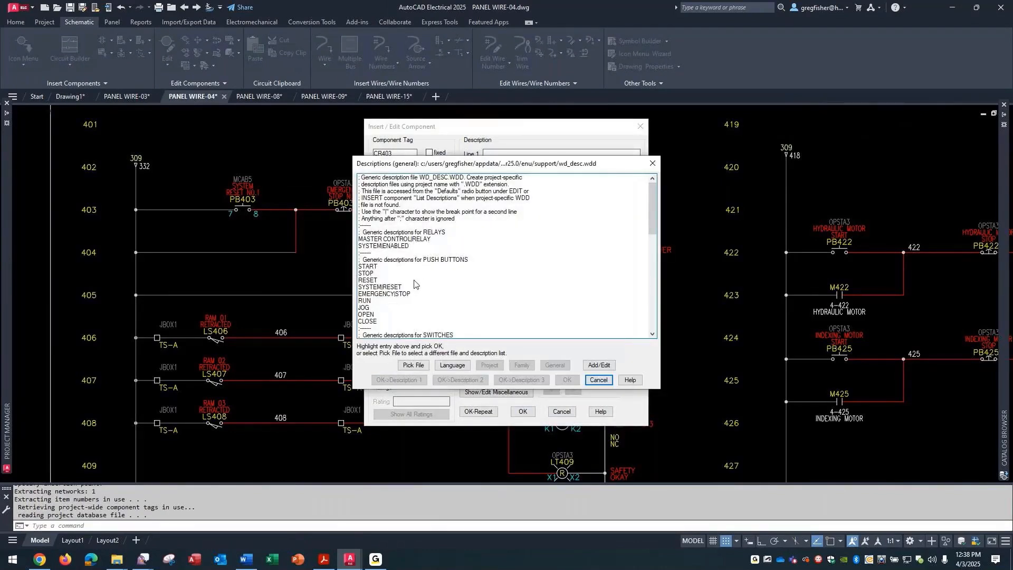
pyautogui.click(395, 238)
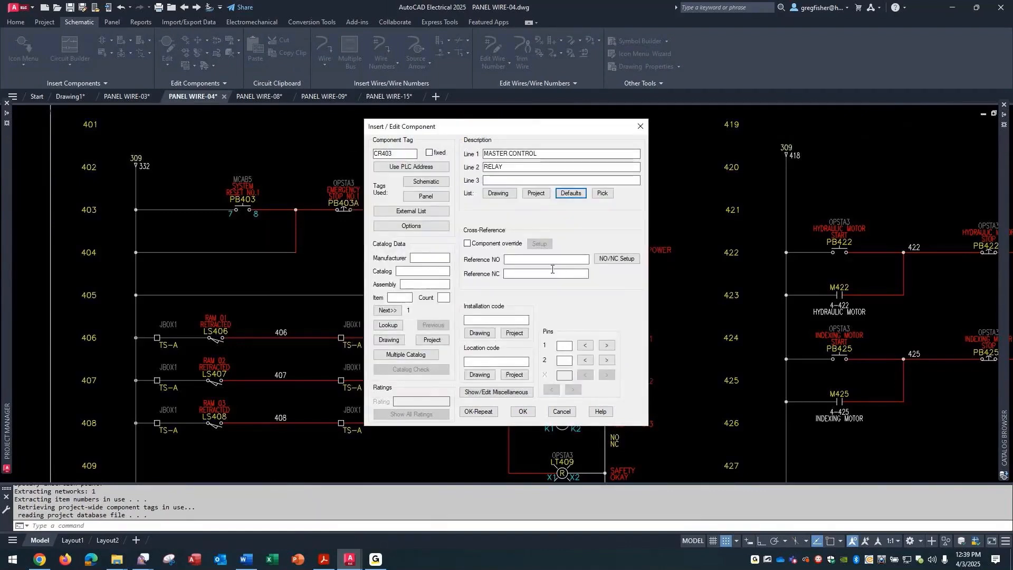
pyautogui.click(522, 412)
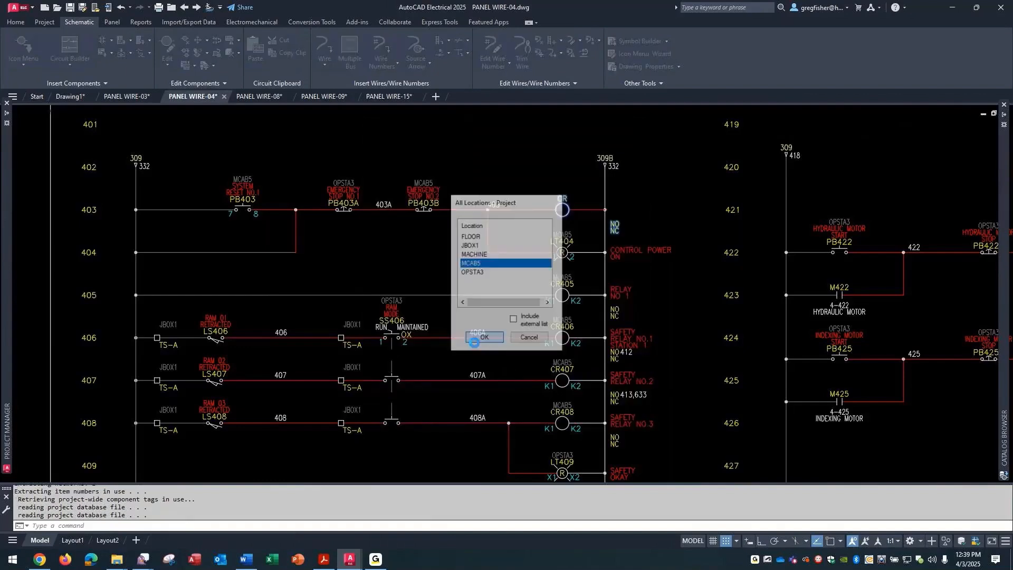
pyautogui.click(484, 339)
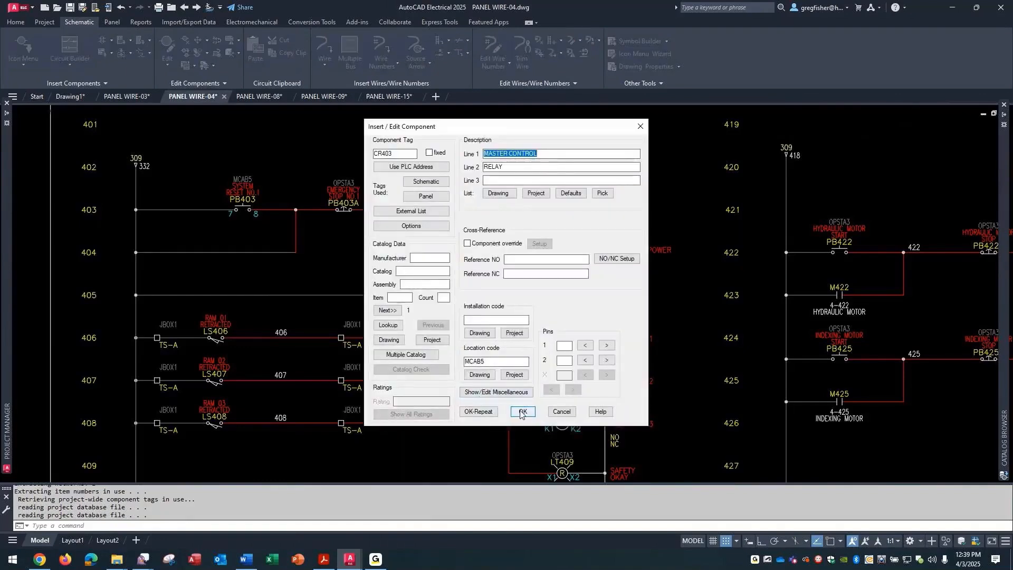
pyautogui.click(521, 414)
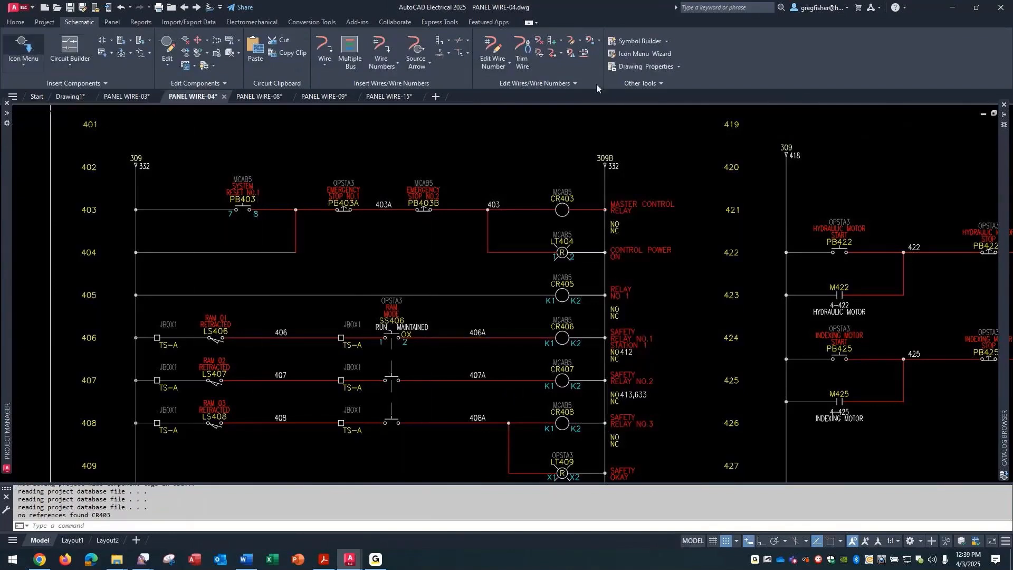
pyautogui.click(22, 50)
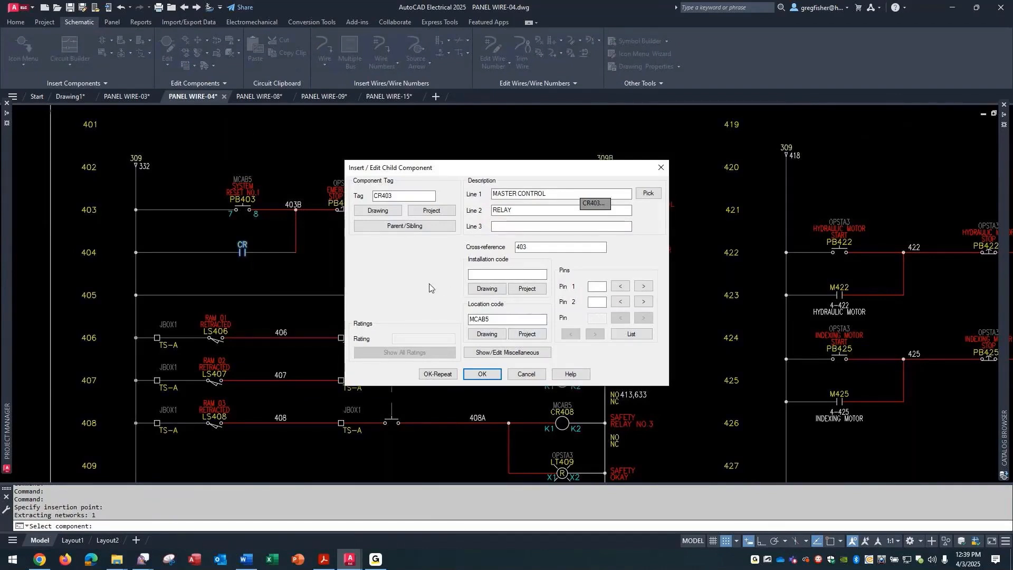
pyautogui.moveTo(622, 384)
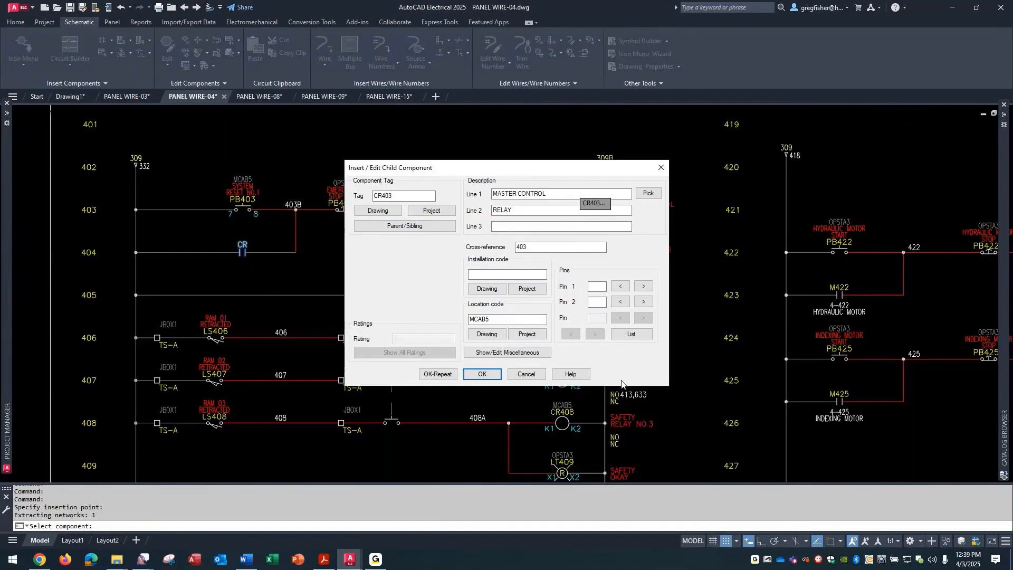
pyautogui.click(481, 377)
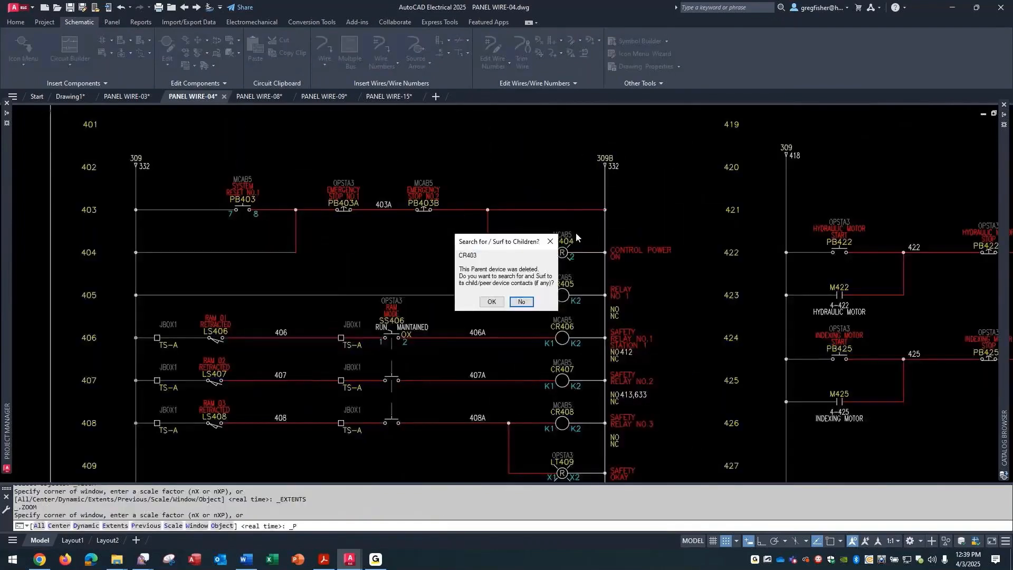
# Step: Decline surfing to CR403's child contacts and pick a category in the Catalog Browser
pyautogui.click(521, 302)
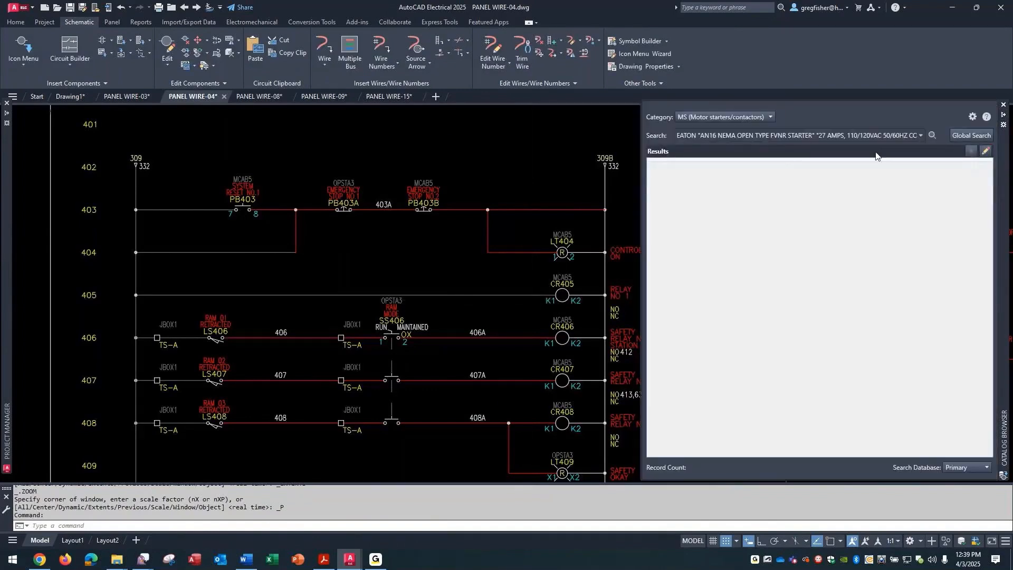
pyautogui.click(770, 118)
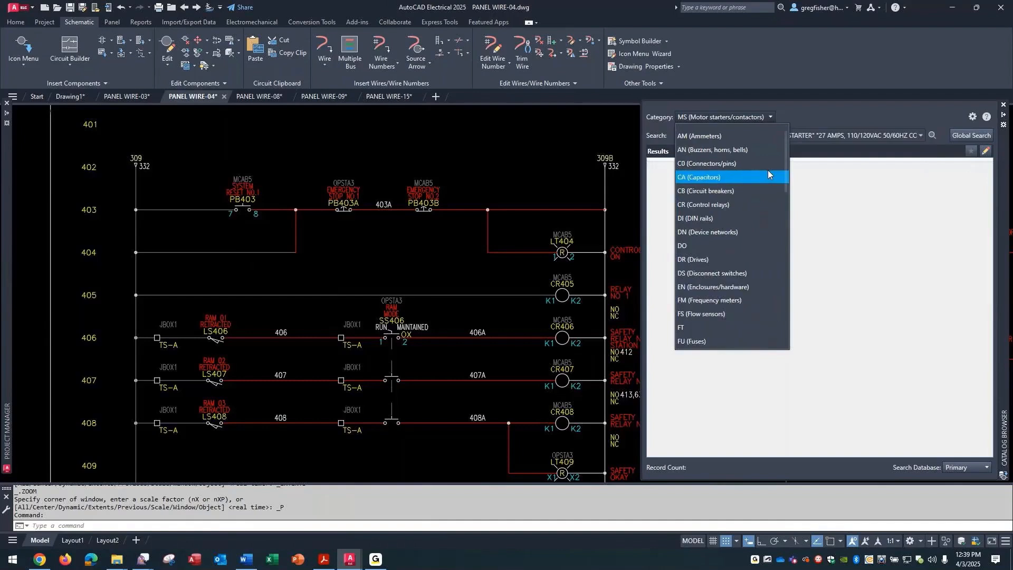
pyautogui.click(703, 205)
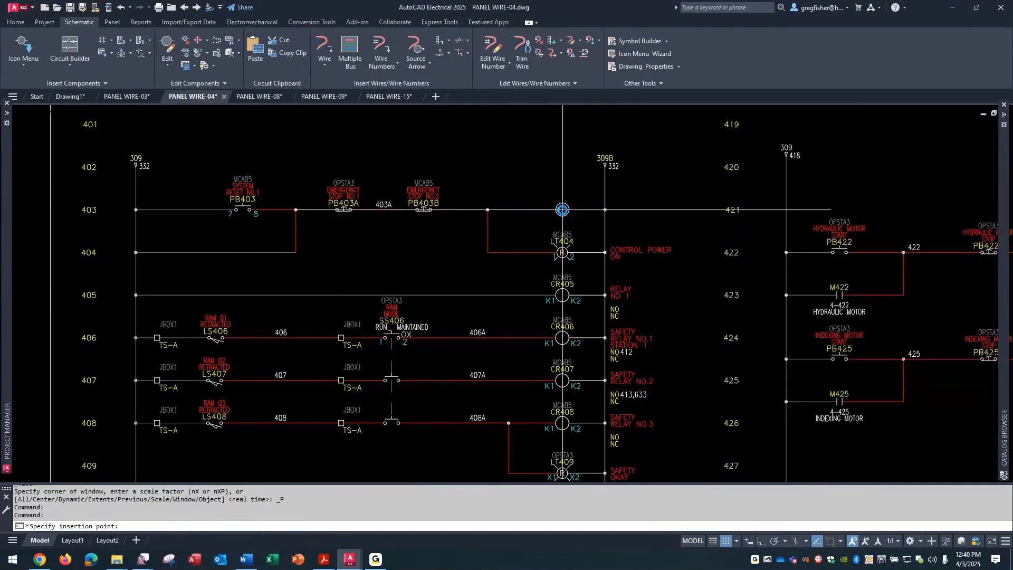
# Step: Reinsert coil CR403 on rung 403 with location MCAB5 and MASTER CONTROL RELAY description
pyautogui.click(562, 210)
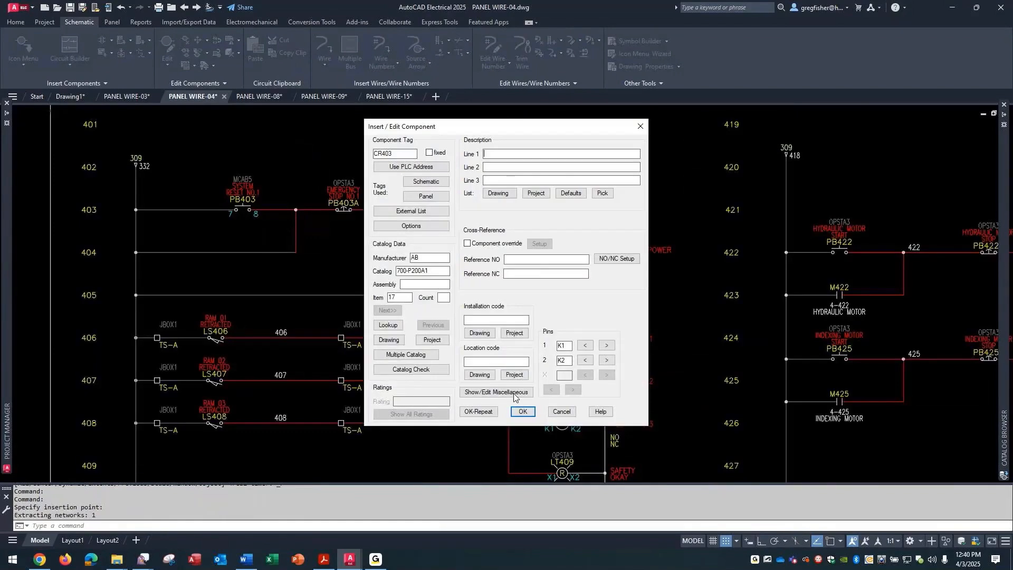
pyautogui.click(514, 375)
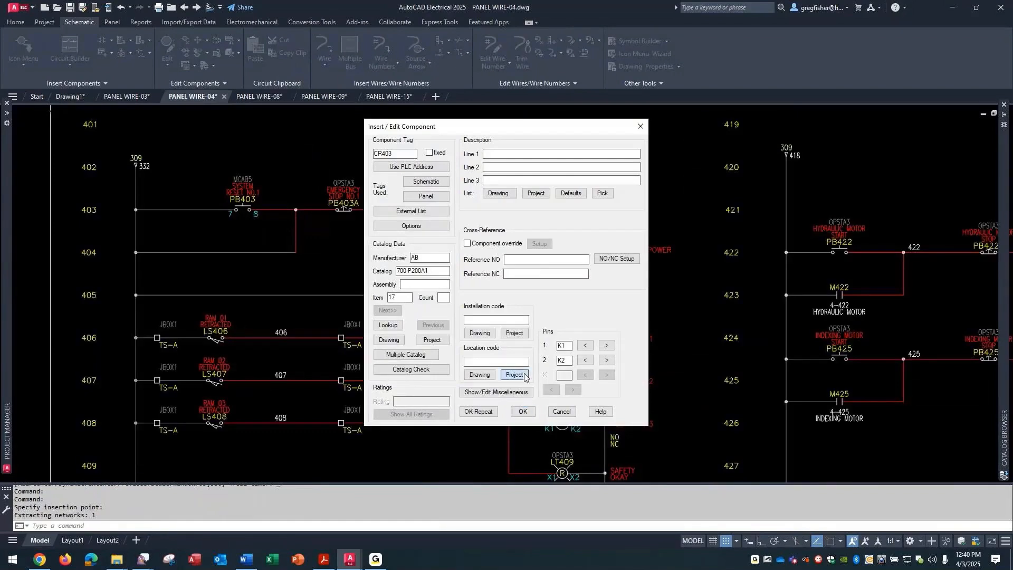
pyautogui.click(514, 375)
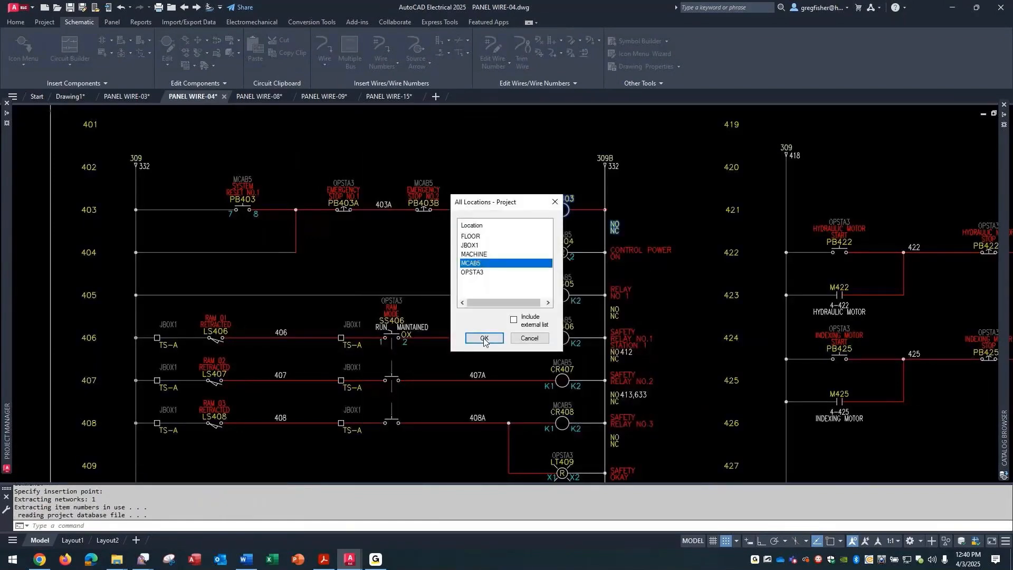
pyautogui.click(483, 338)
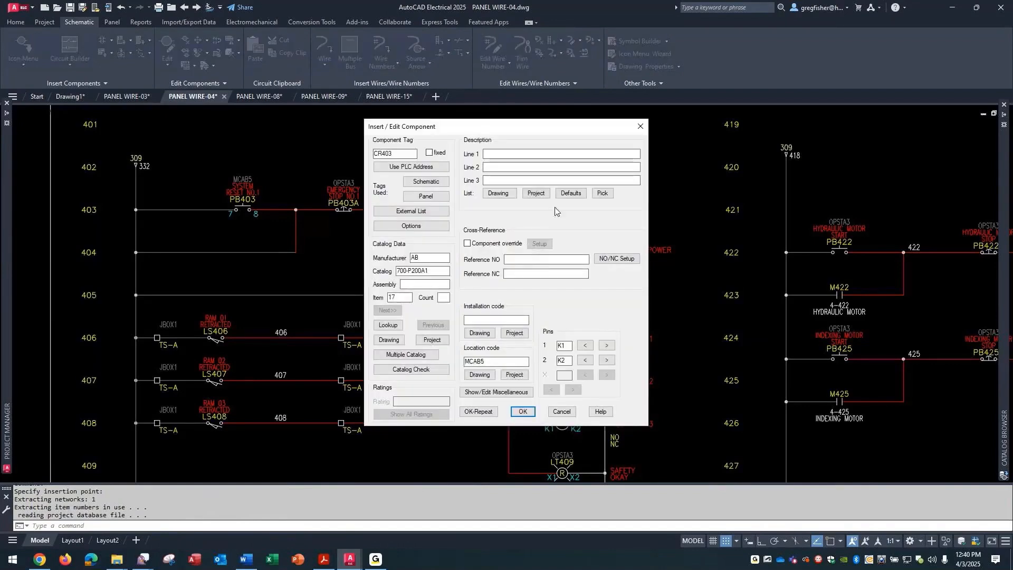
pyautogui.click(499, 192)
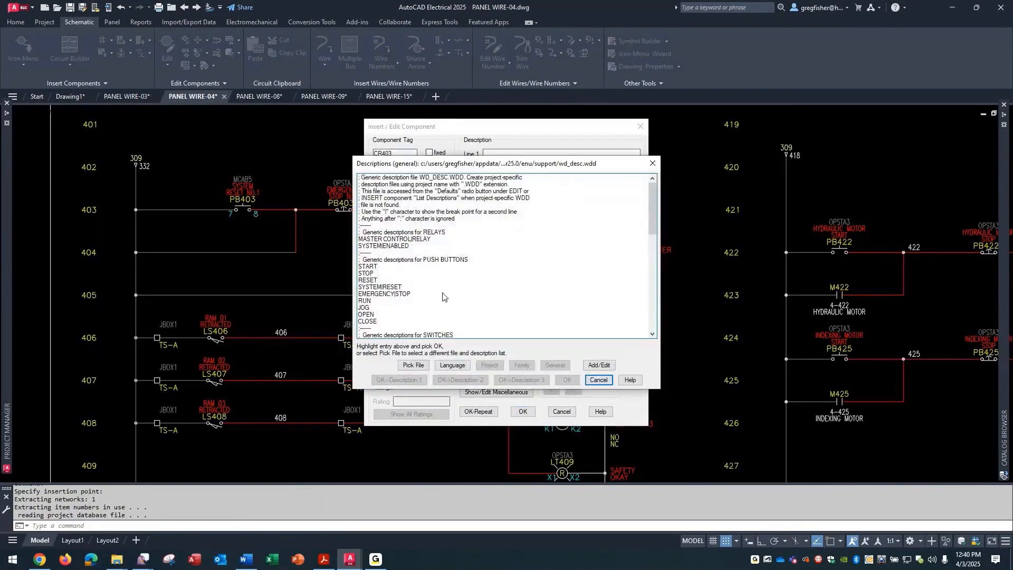
pyautogui.click(394, 239)
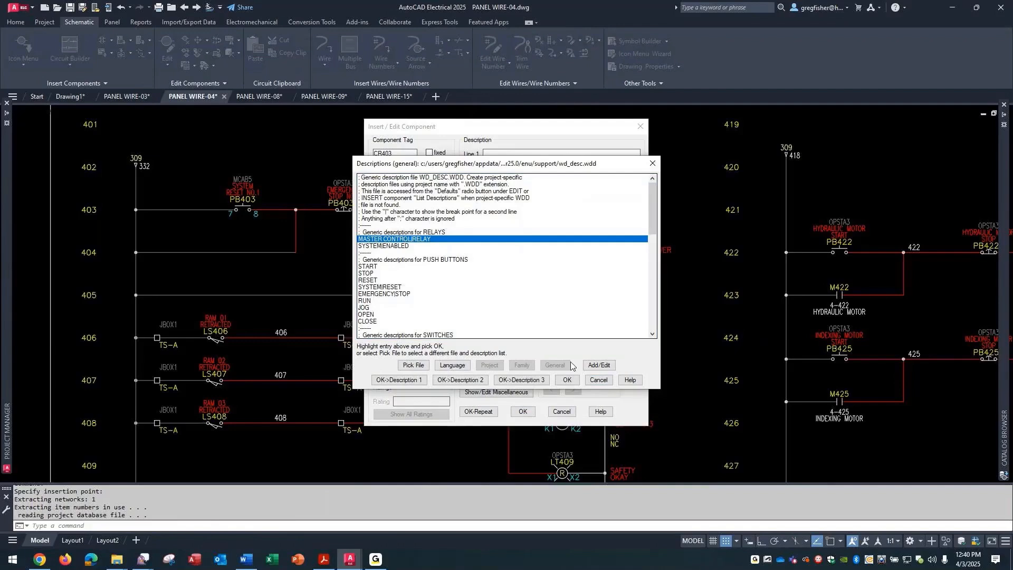
pyautogui.click(567, 381)
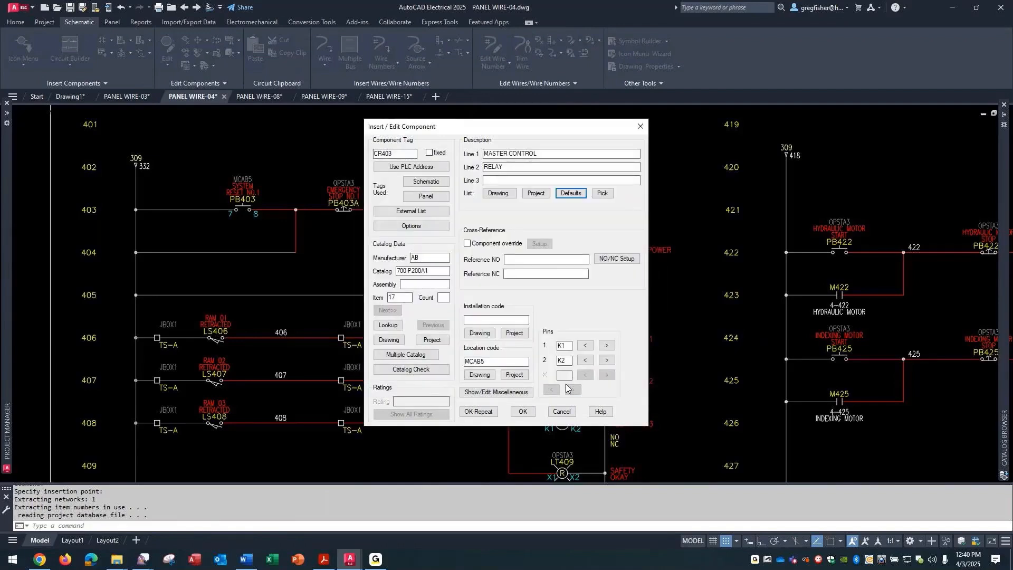
pyautogui.click(522, 412)
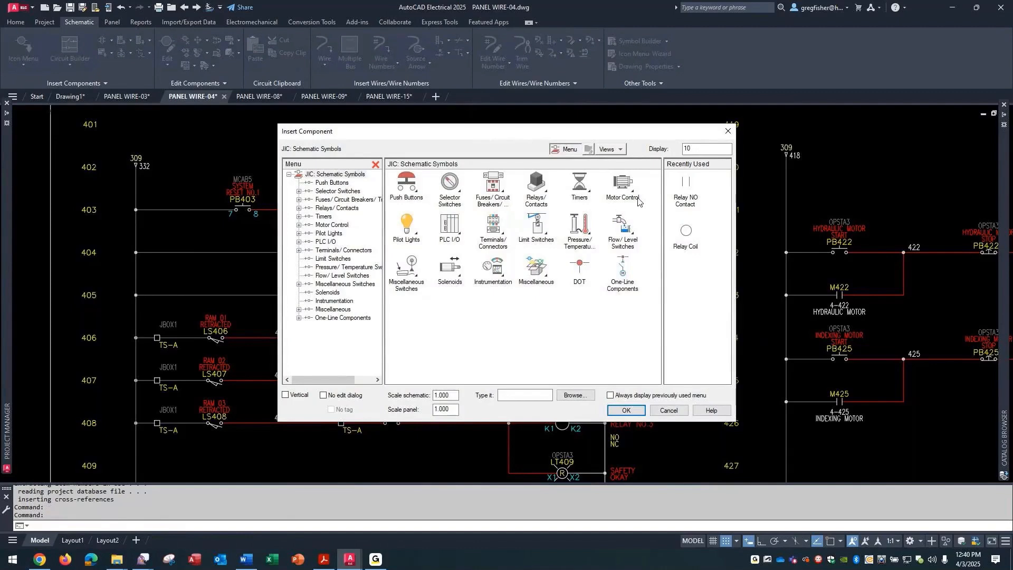
# Step: Place a normally open CR403 contact on rung 404 referencing coil 403
pyautogui.click(625, 411)
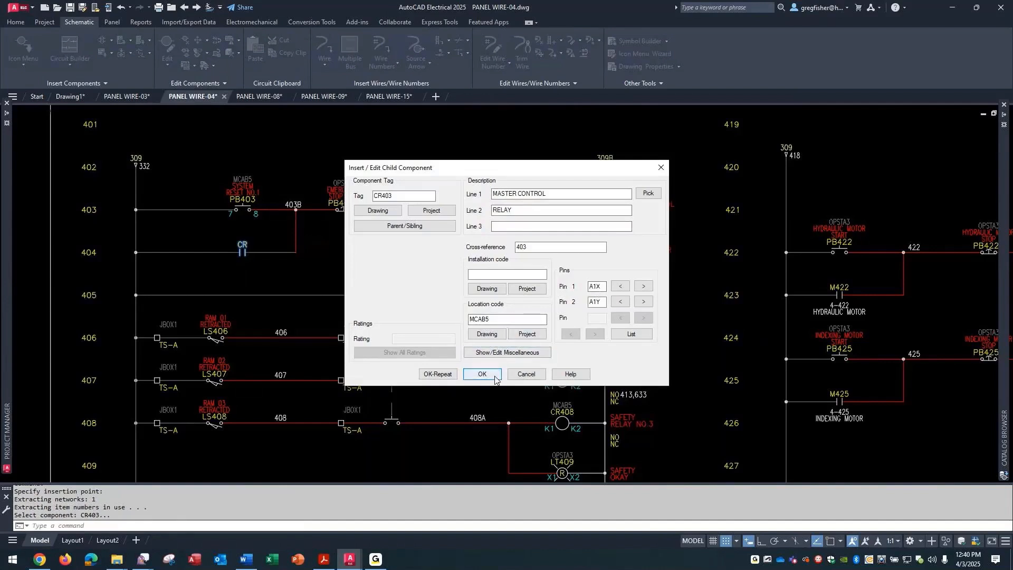
pyautogui.click(482, 377)
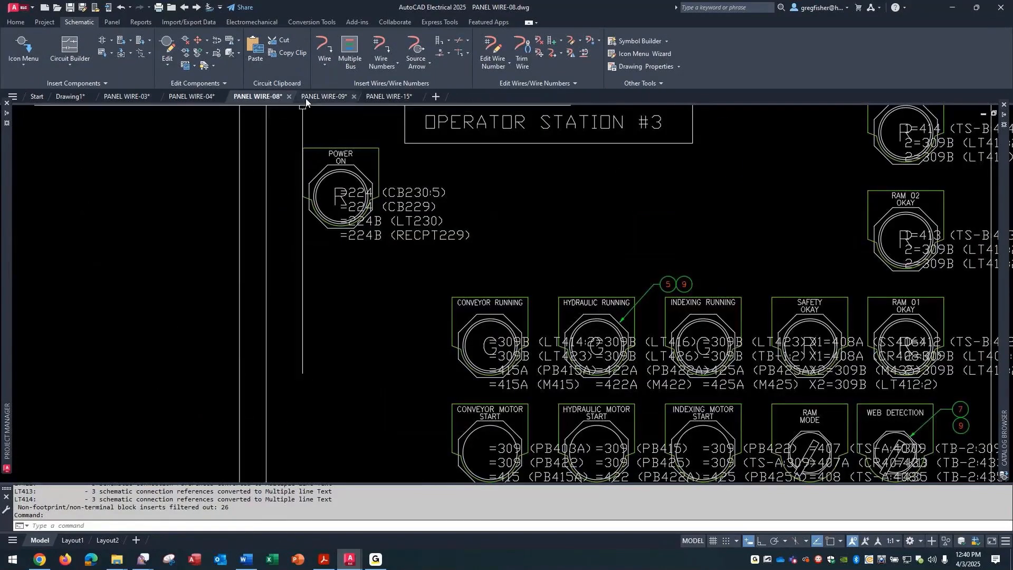
# Step: In PANEL WIRE-09, extract the project schematic component list, sorted by tag and hiding already-placed items
pyautogui.click(323, 96)
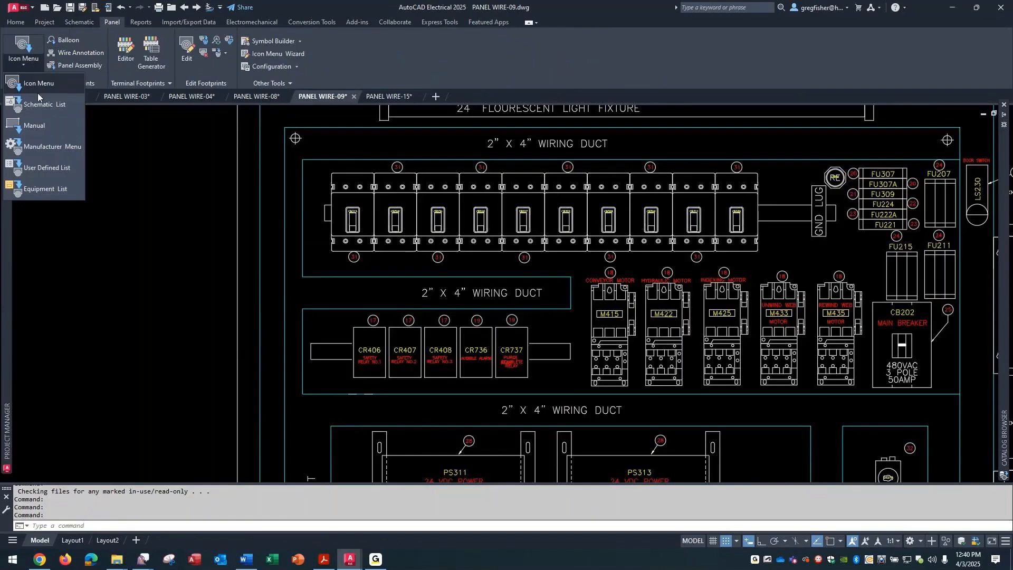
pyautogui.click(44, 104)
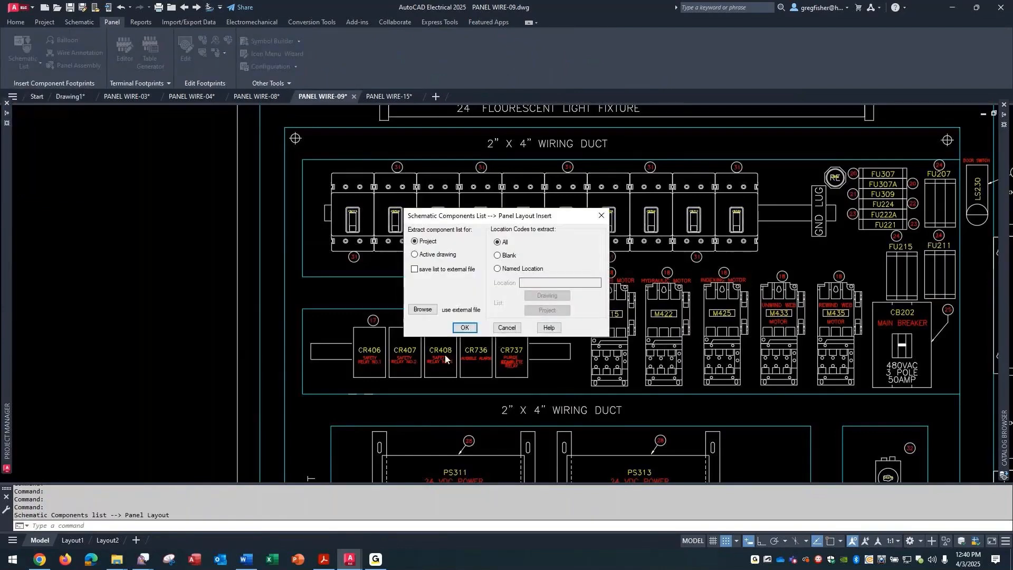
pyautogui.click(465, 328)
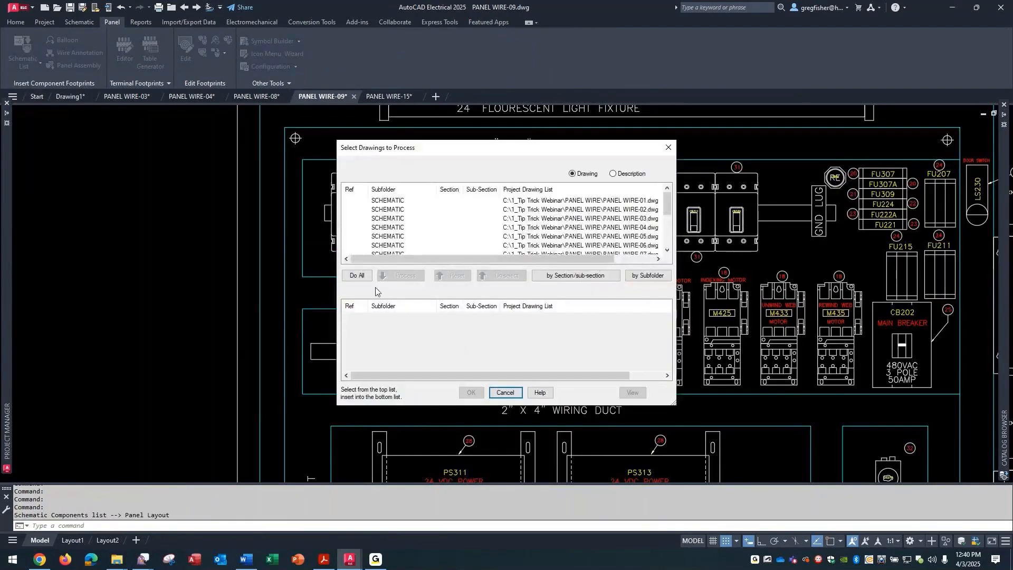
pyautogui.click(356, 276)
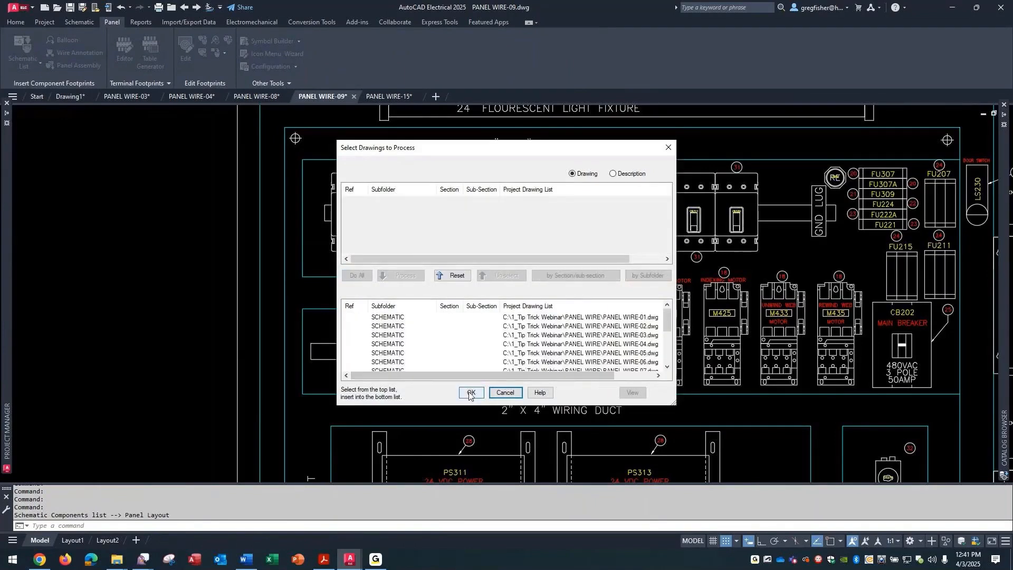
pyautogui.click(470, 392)
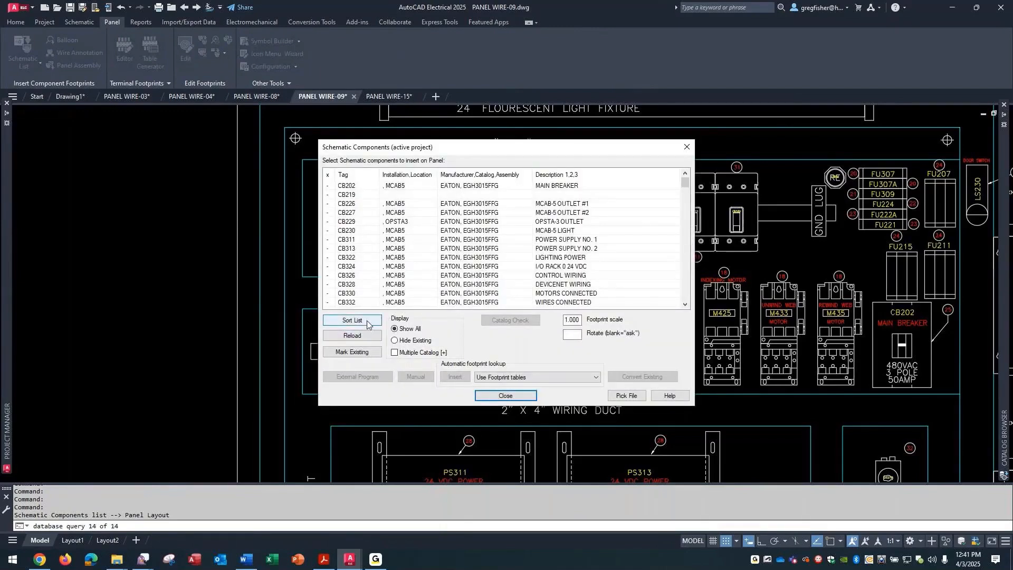
pyautogui.click(352, 320)
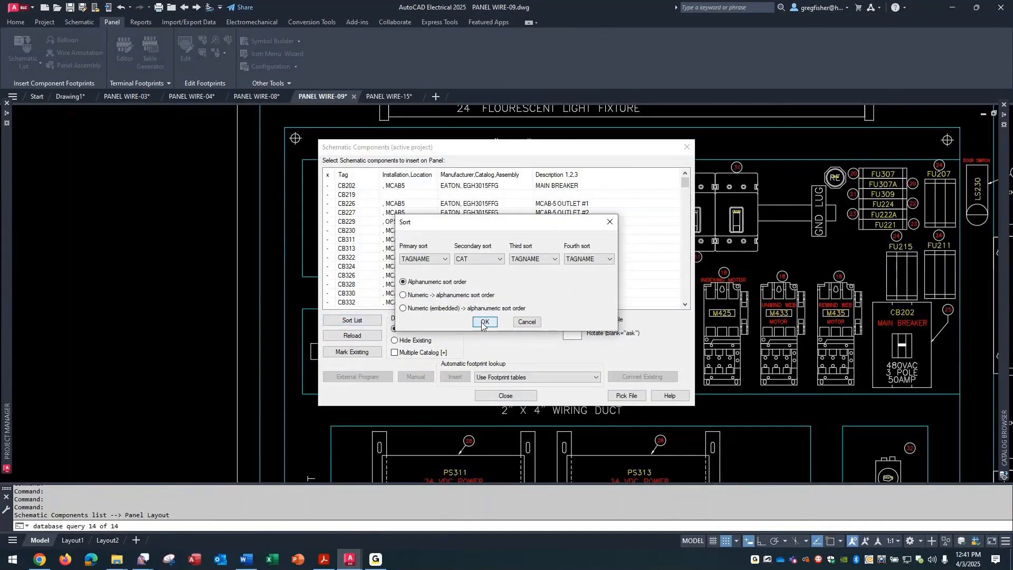
pyautogui.click(483, 322)
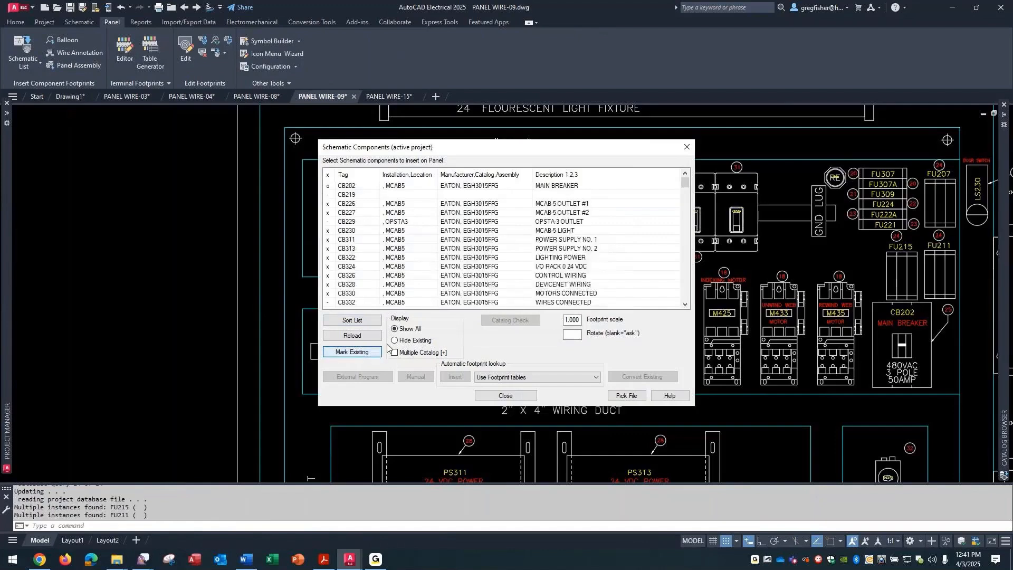
pyautogui.click(395, 340)
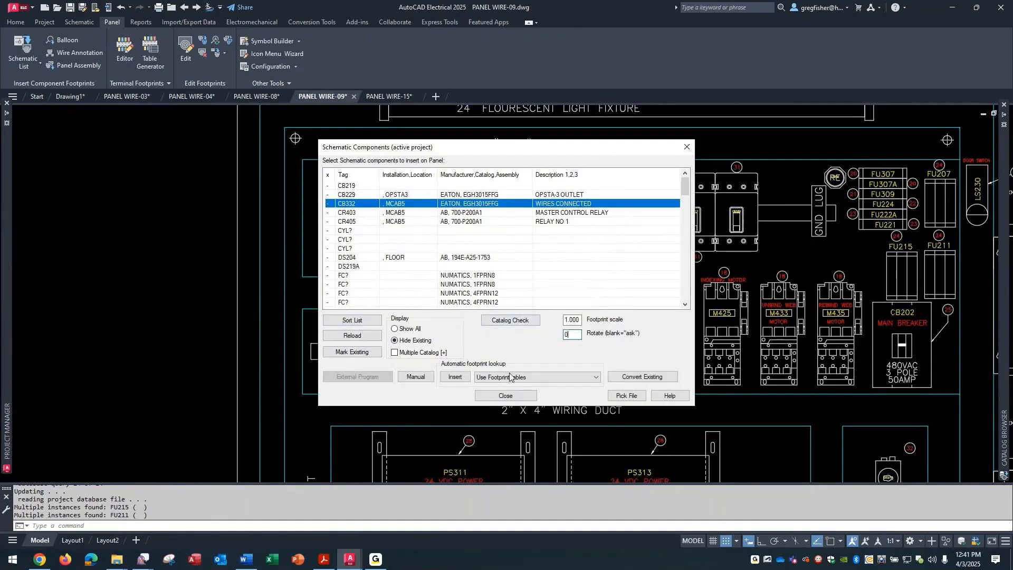
# Step: Insert the CB332 breaker and CR403 relay footprints from the list into the panel layout
pyautogui.click(455, 377)
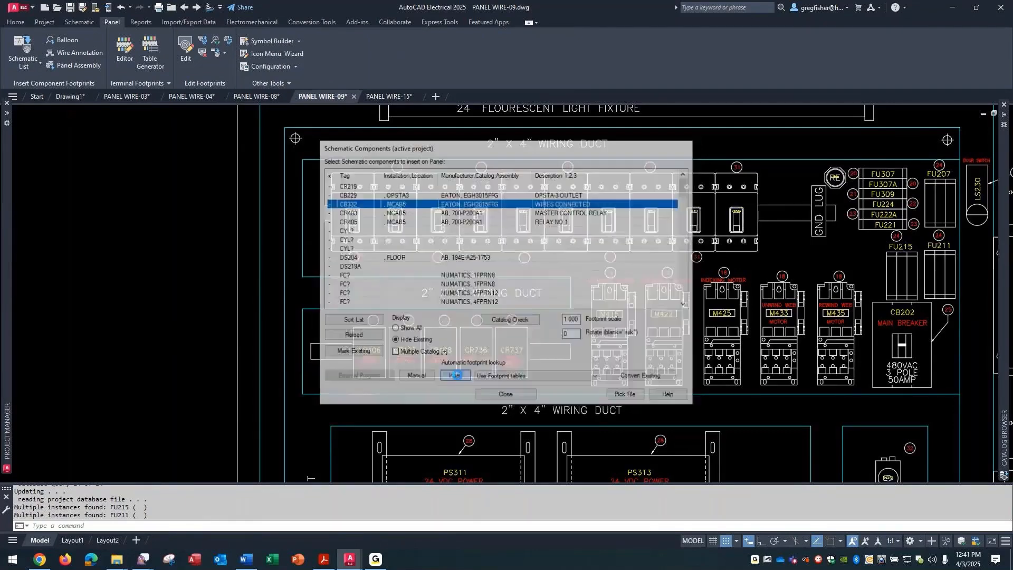
pyautogui.click(455, 376)
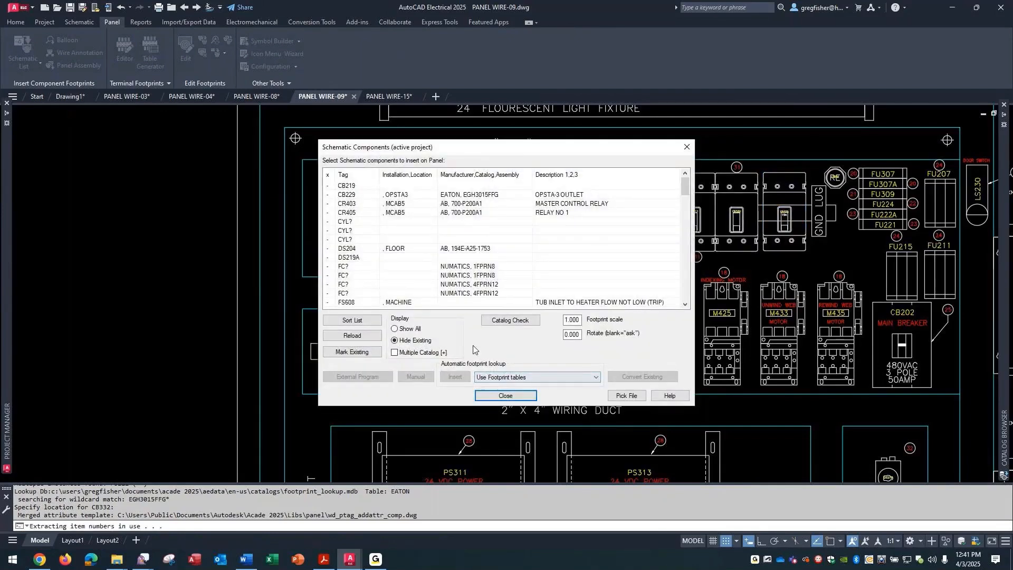
pyautogui.click(352, 204)
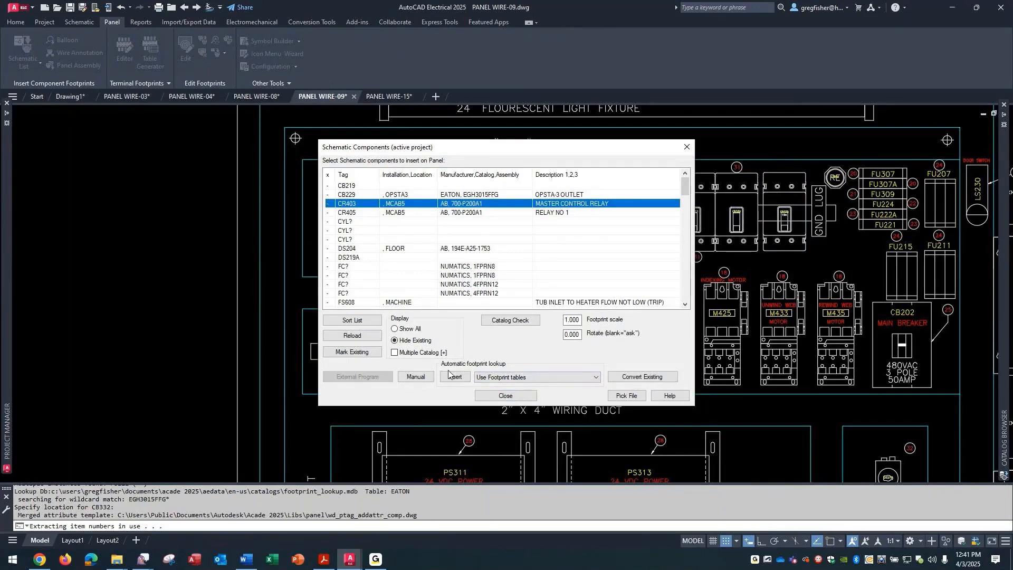
pyautogui.click(455, 377)
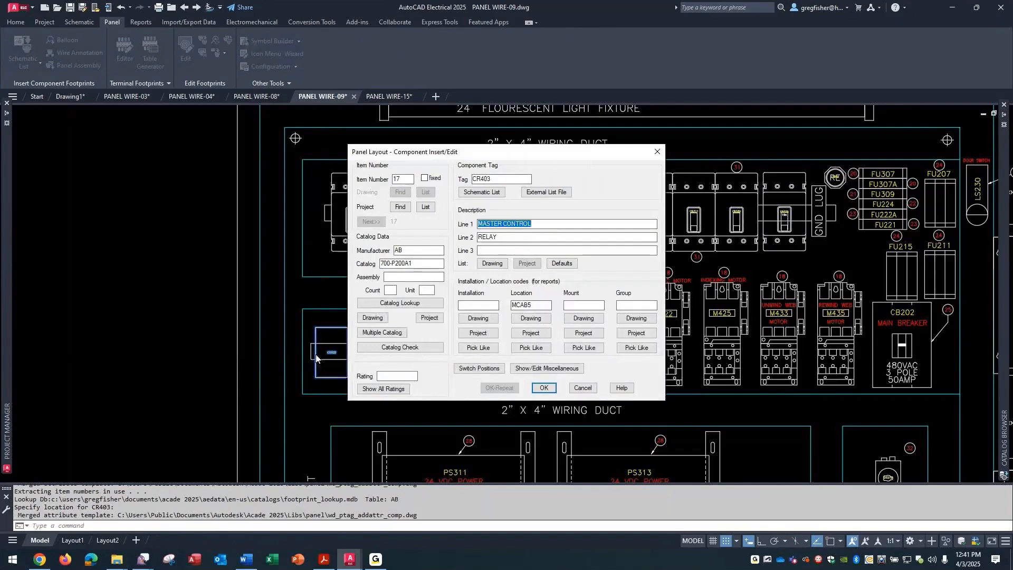
pyautogui.click(543, 388)
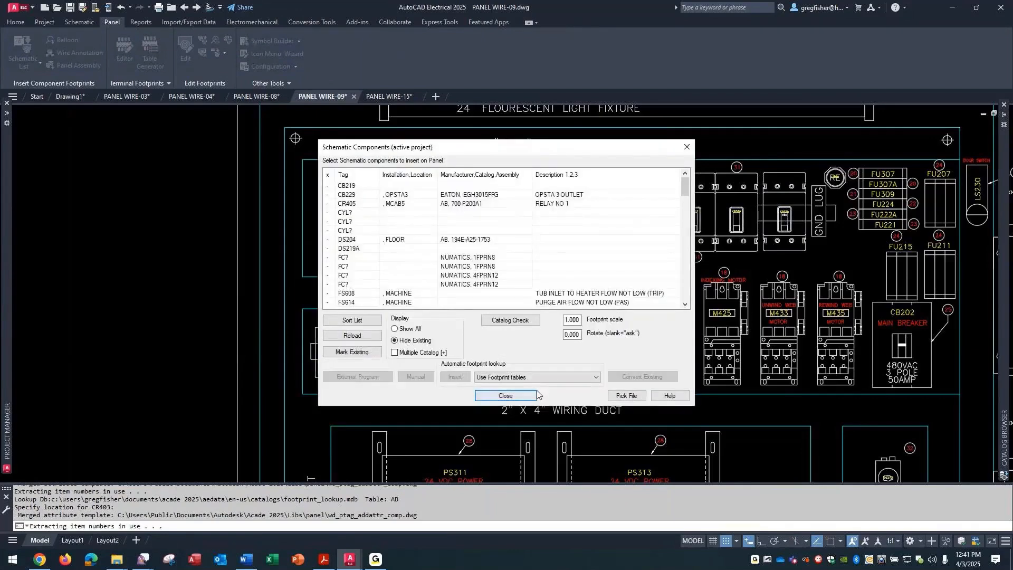
pyautogui.click(506, 396)
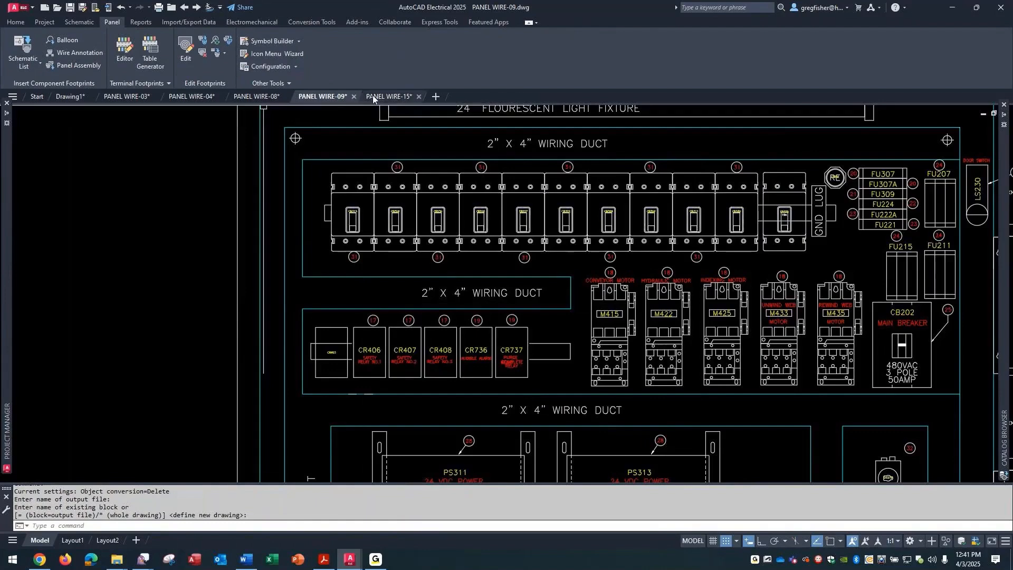
# Step: In PANEL WIRE-15, browse to FOOTPRINTS\FP_CIRCUIT BREAKER.dwg and place it as a panel footprint
pyautogui.click(389, 96)
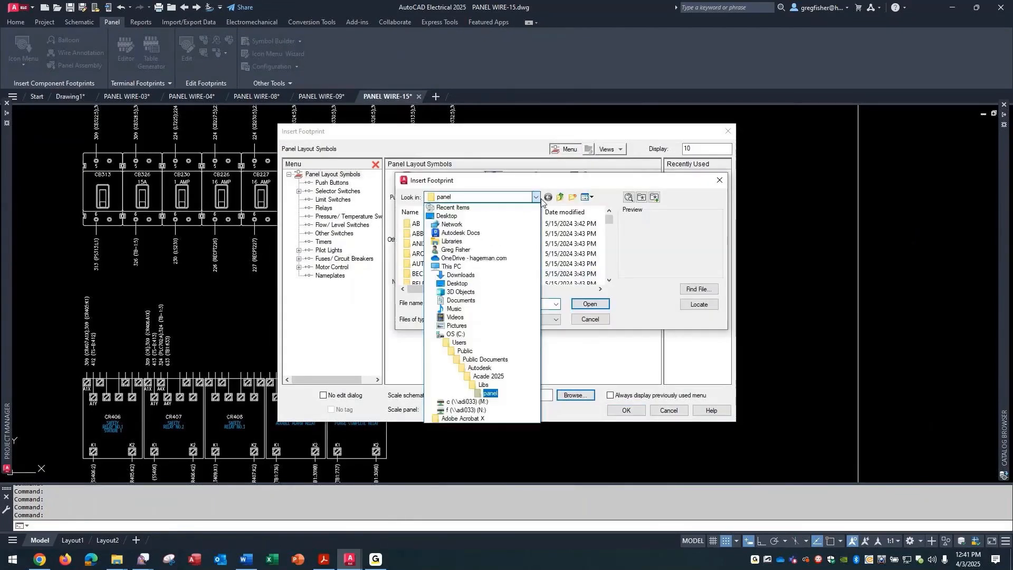
pyautogui.click(452, 333)
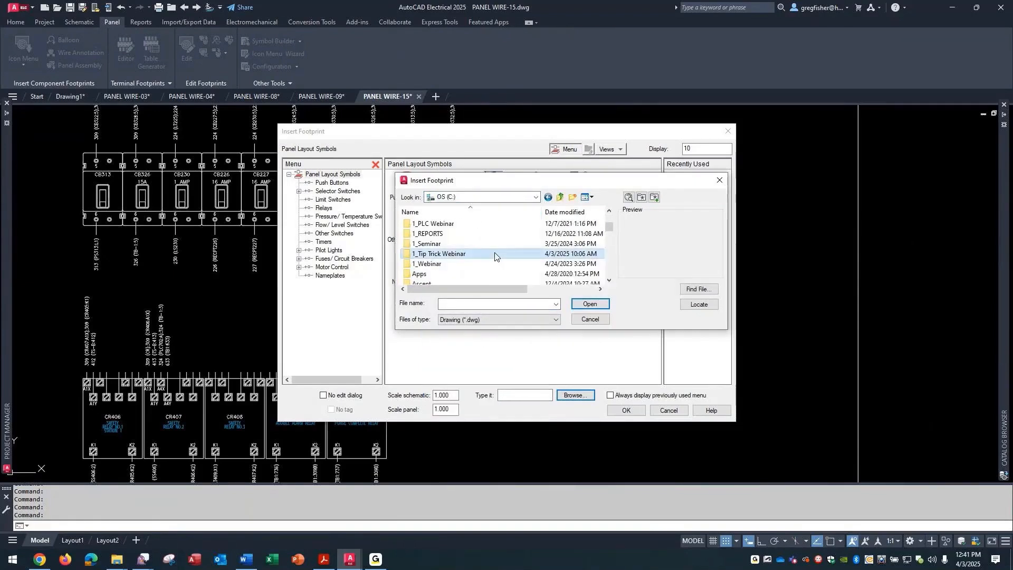
pyautogui.doubleClick(438, 253)
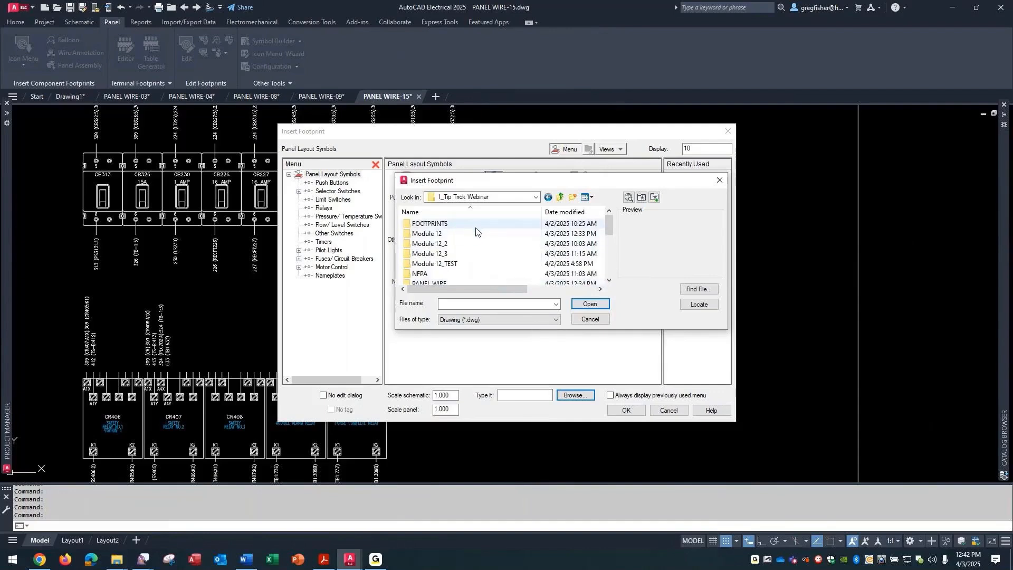
pyautogui.doubleClick(429, 223)
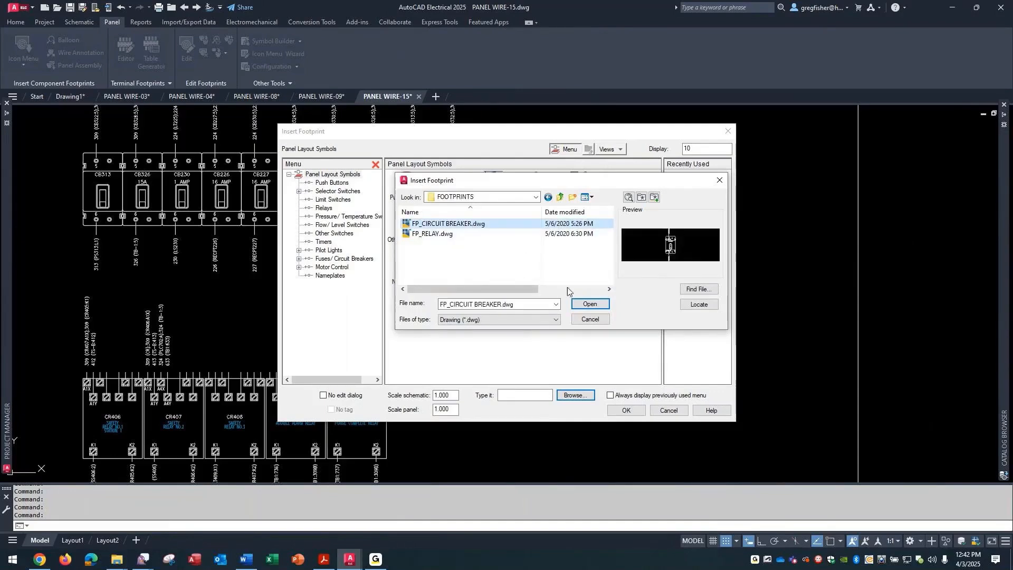
pyautogui.click(589, 305)
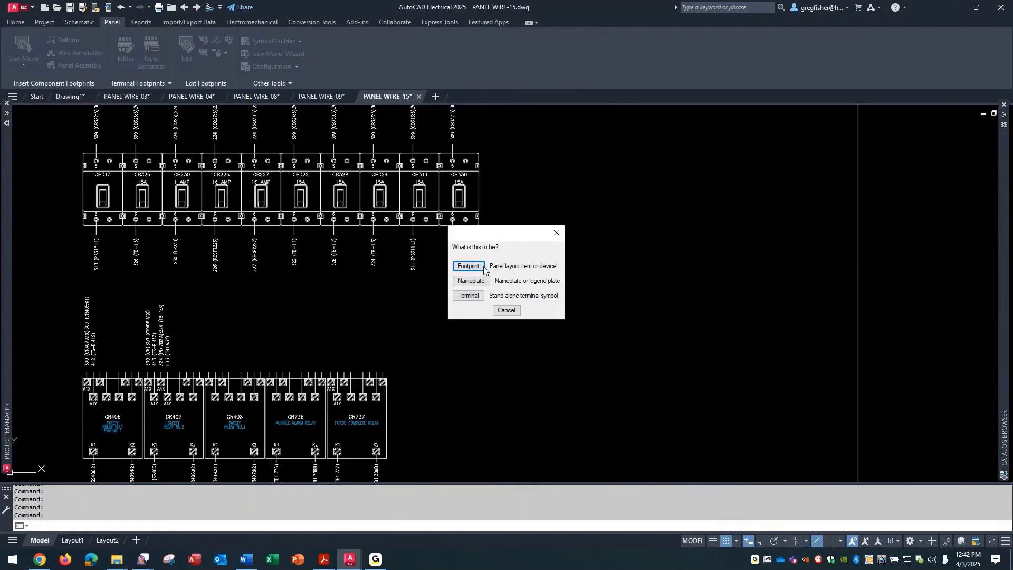
pyautogui.click(468, 267)
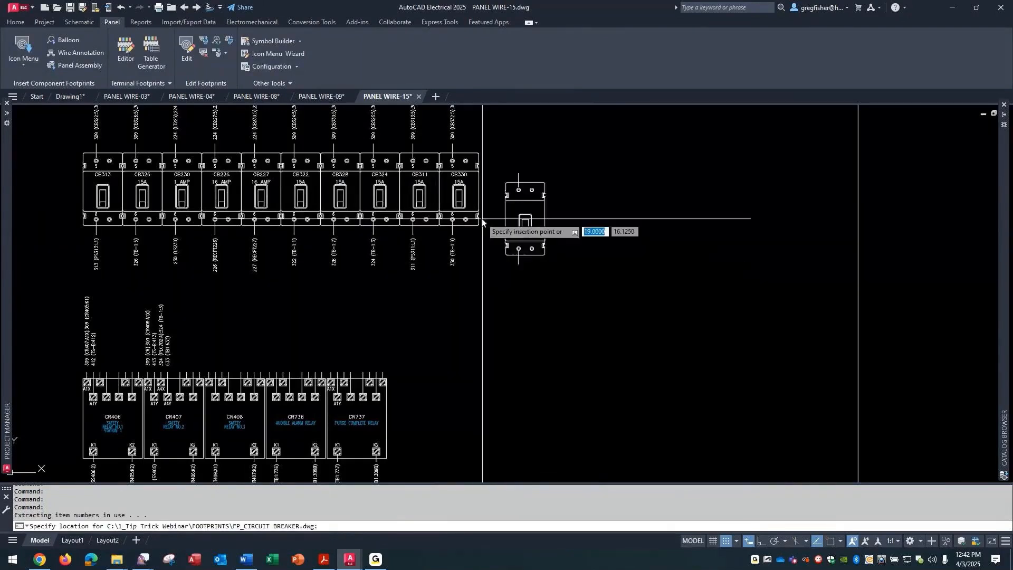
pyautogui.moveTo(464, 194)
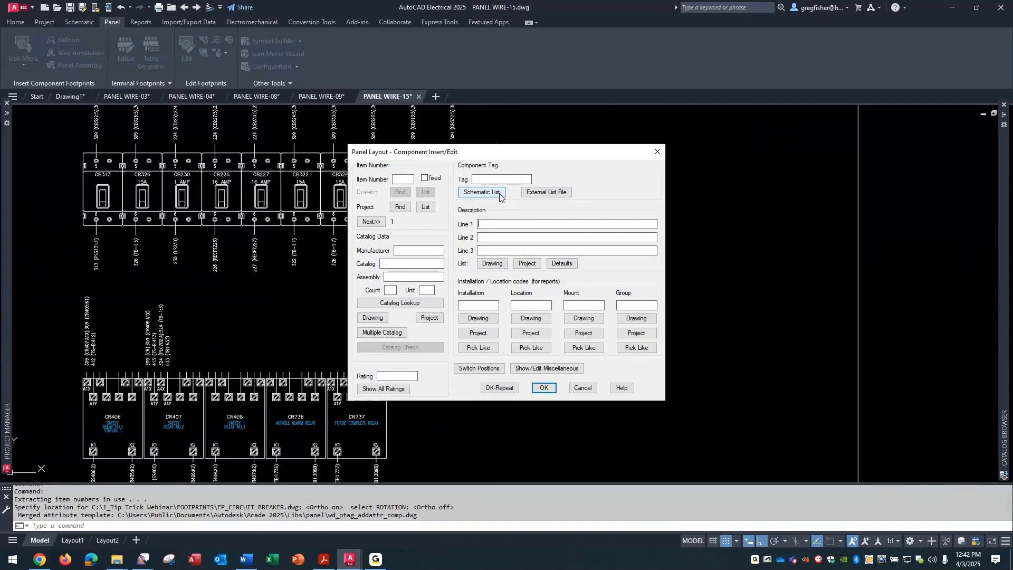
# Step: Tag the breaker CB332 from the schematic list, copying its 15A Eaton data, and keep the duplicate tag
pyautogui.click(481, 192)
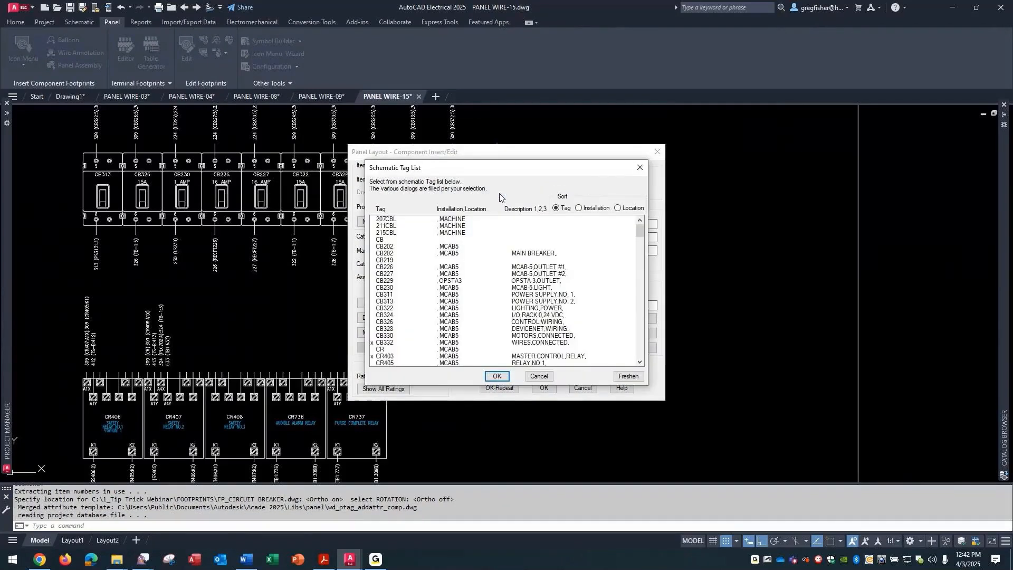
pyautogui.moveTo(420, 332)
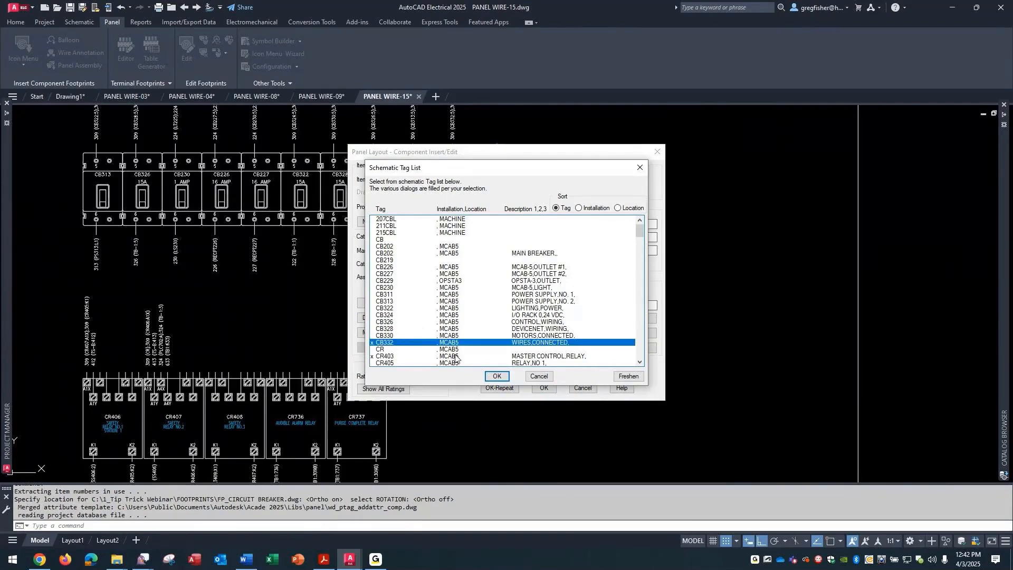
pyautogui.click(497, 377)
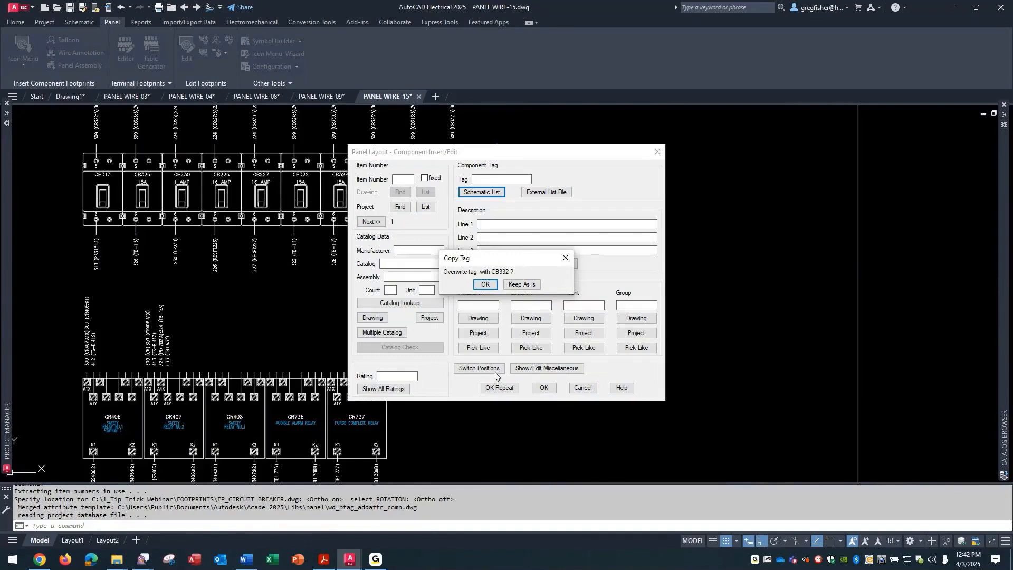
pyautogui.click(485, 285)
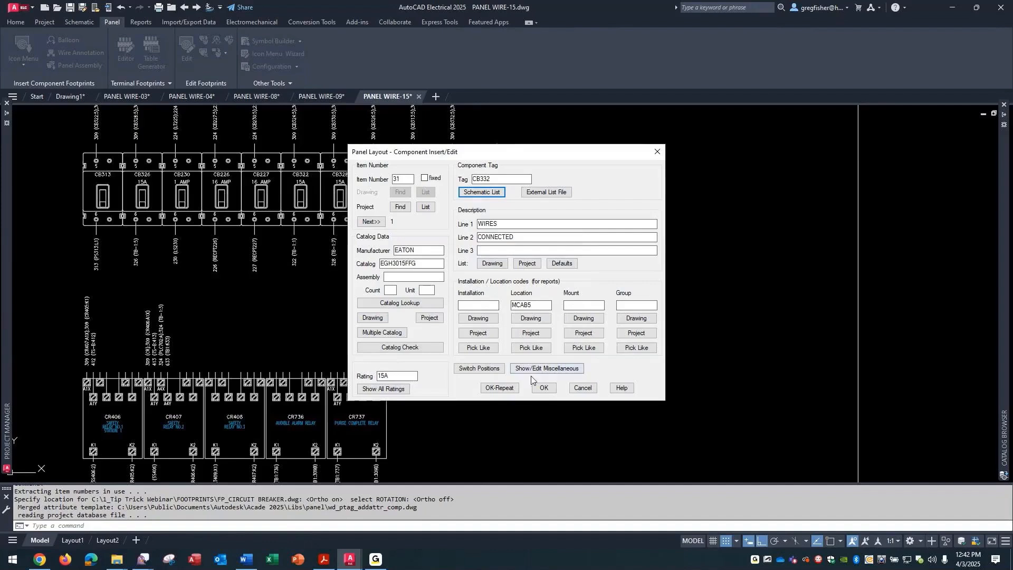
pyautogui.click(543, 388)
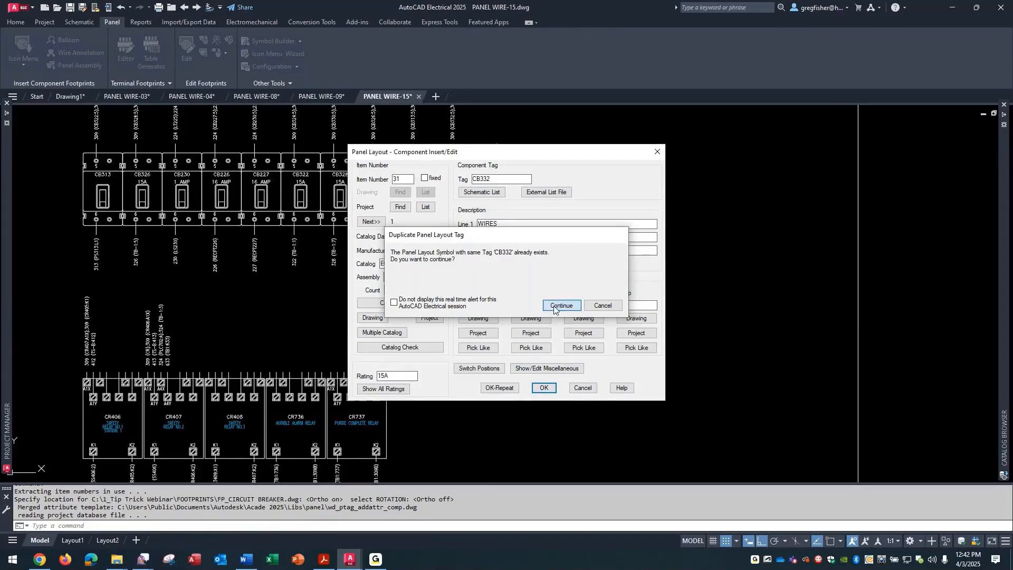
pyautogui.click(560, 305)
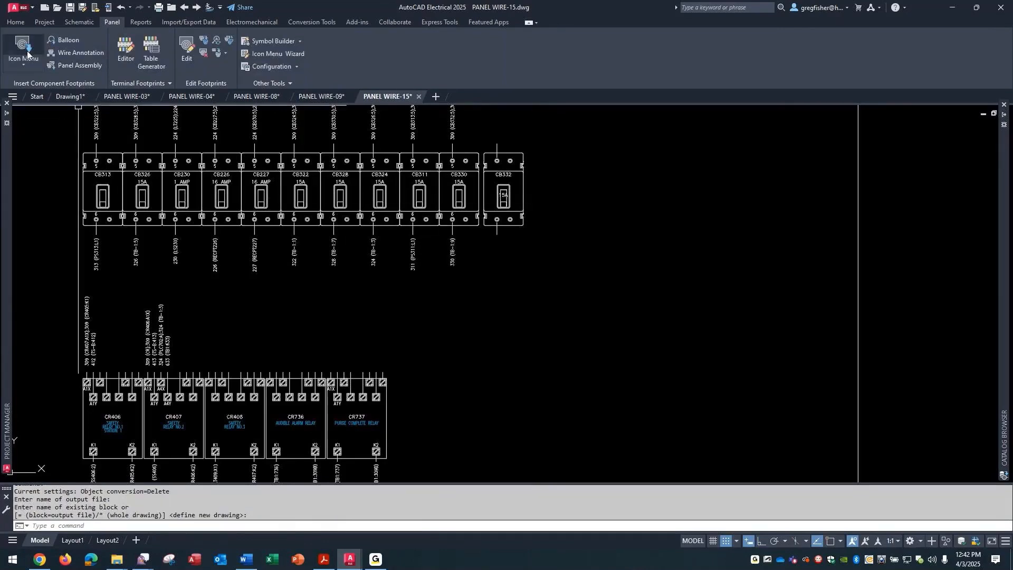
pyautogui.click(23, 52)
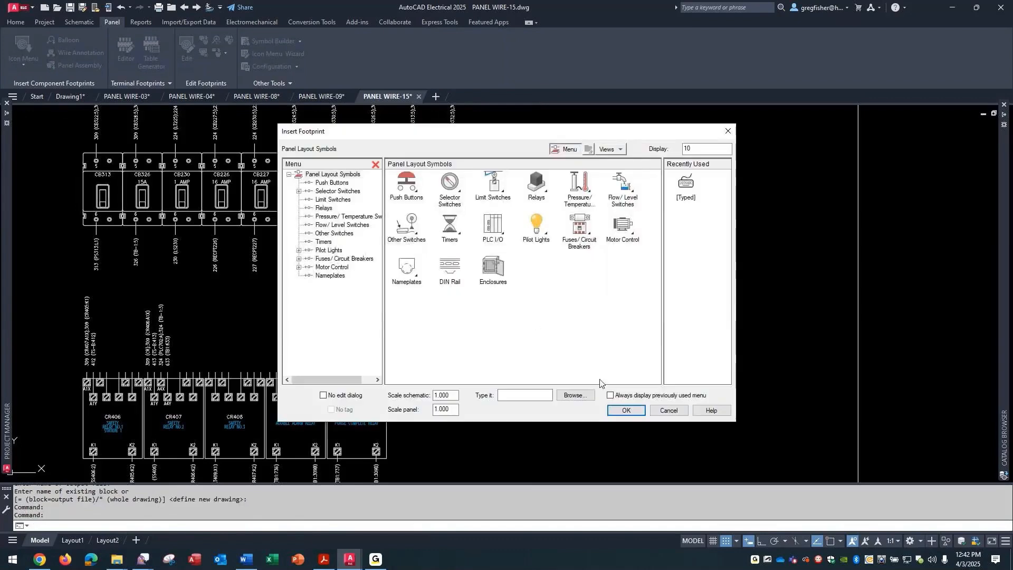
# Step: Browse to the relay footprint file and place it as a panel footprint after CR737
pyautogui.click(575, 395)
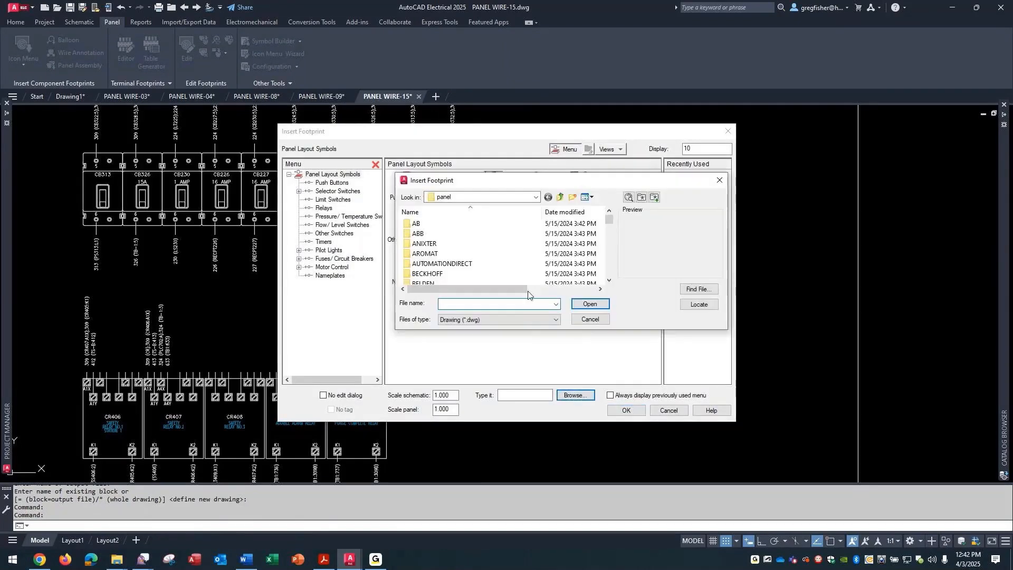
pyautogui.click(535, 197)
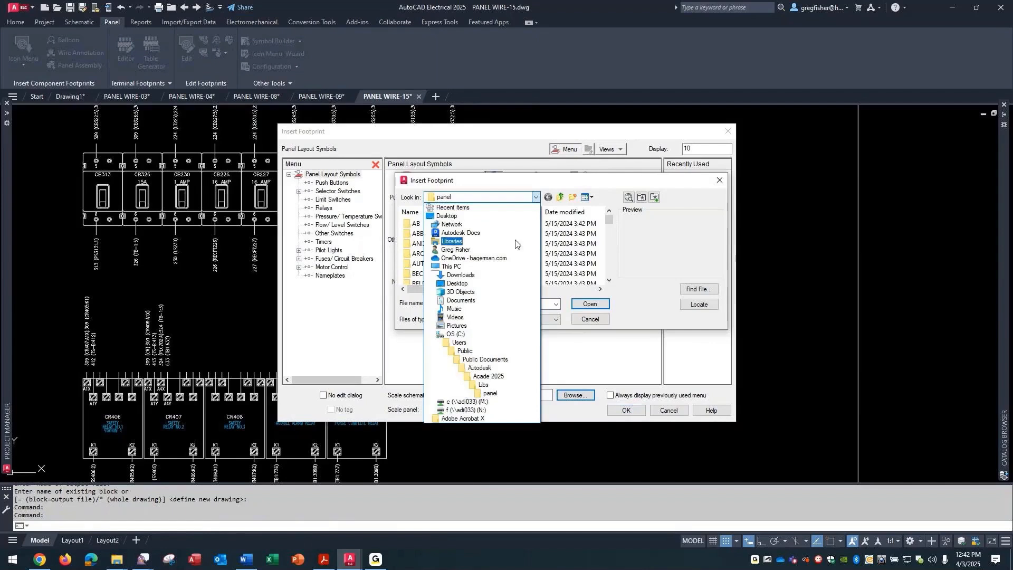
pyautogui.click(456, 334)
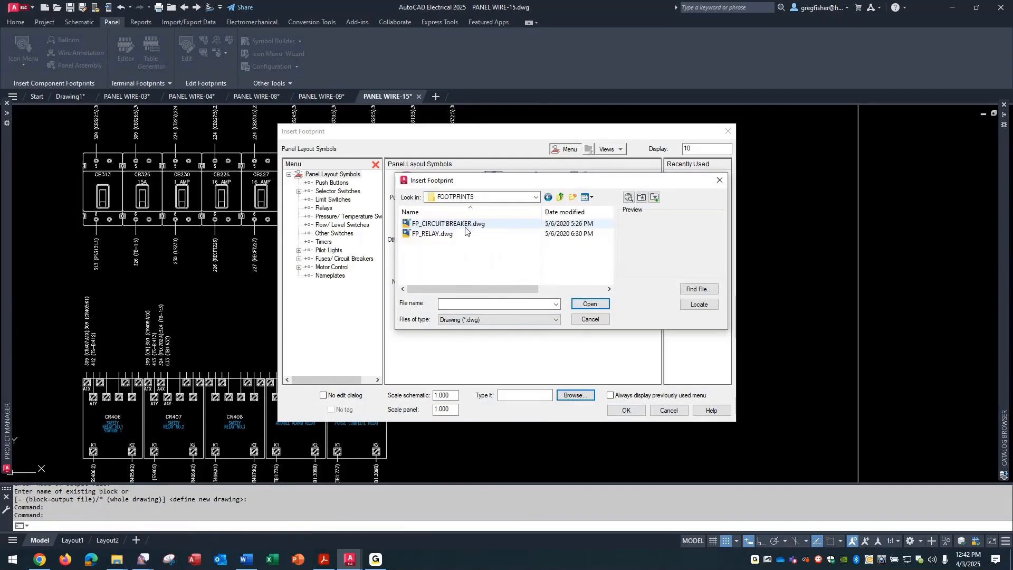
pyautogui.click(432, 234)
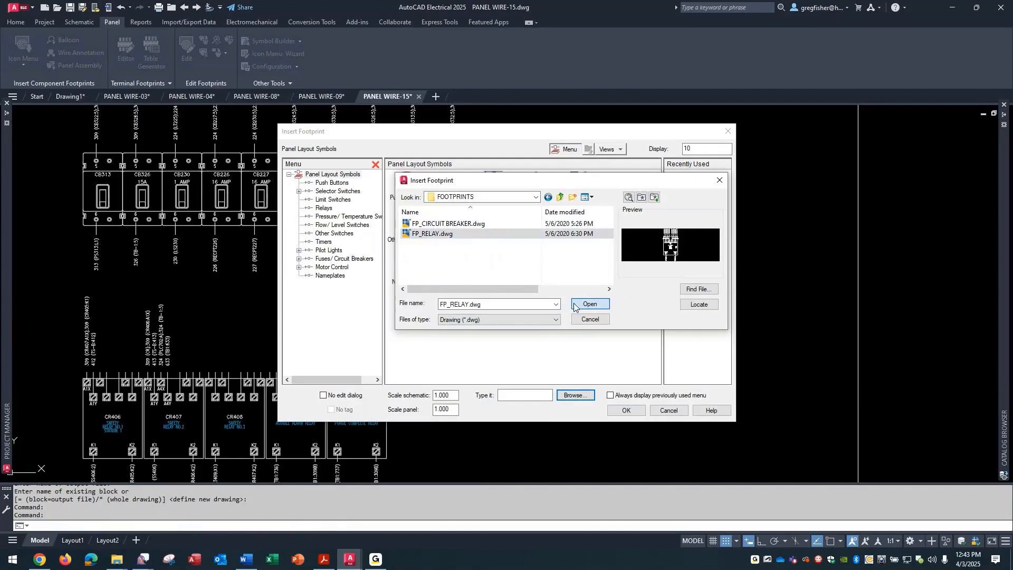
pyautogui.click(589, 306)
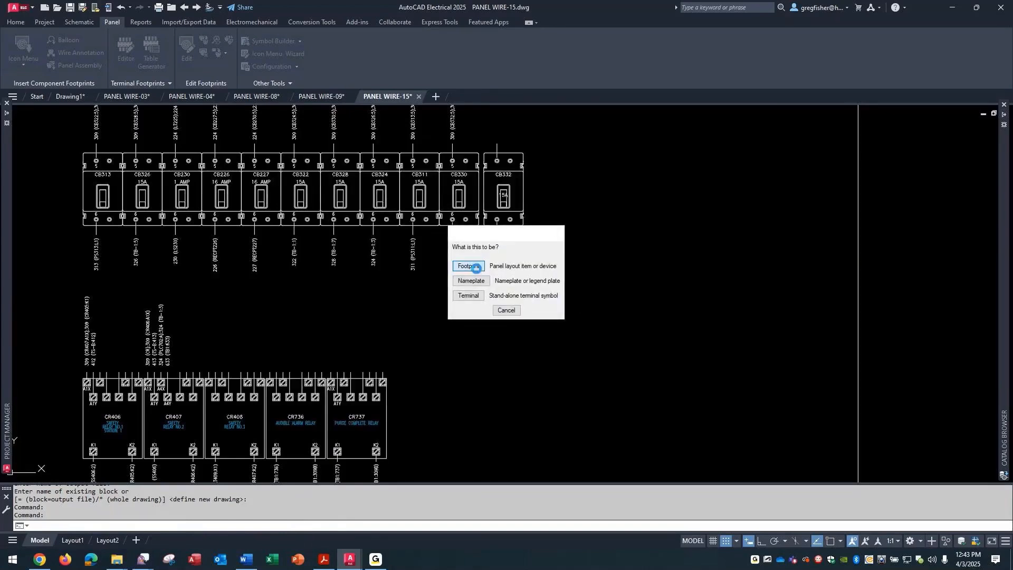
pyautogui.click(468, 266)
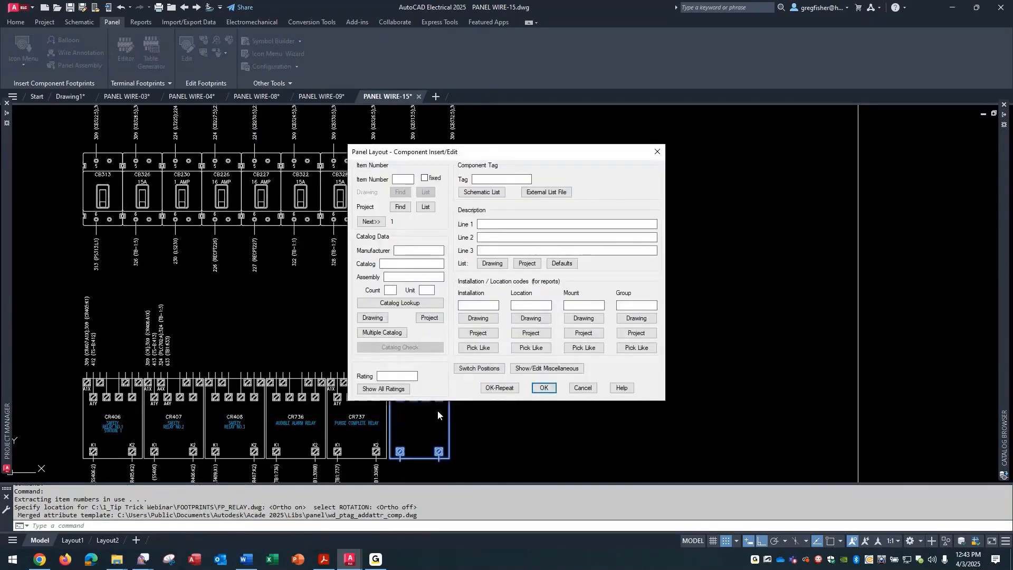
# Step: Tag the relay CR403 from the schematic list, continue past the duplicate warning and leave the block as is
pyautogui.click(480, 192)
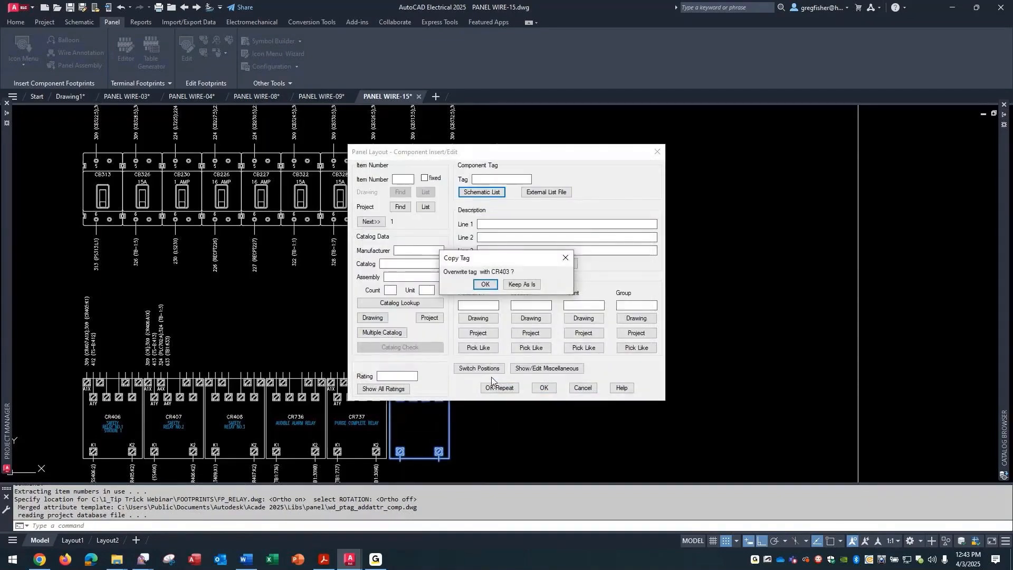
pyautogui.click(484, 285)
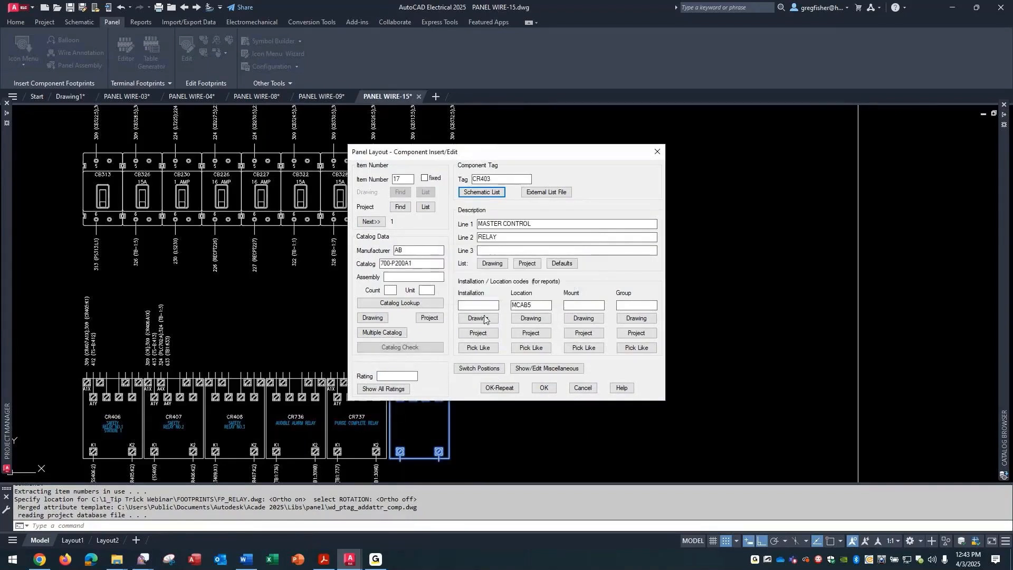
pyautogui.click(543, 388)
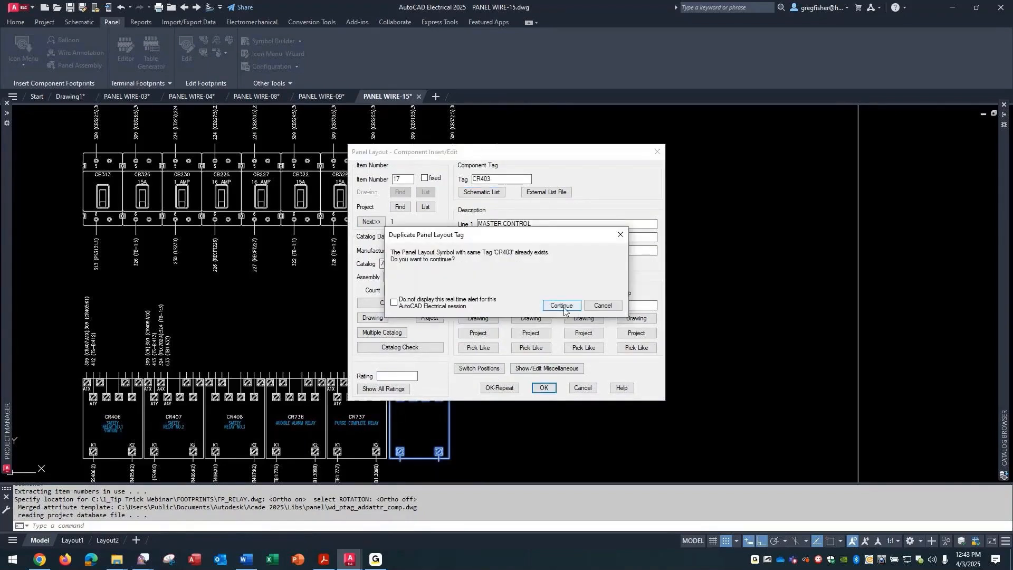
pyautogui.click(561, 305)
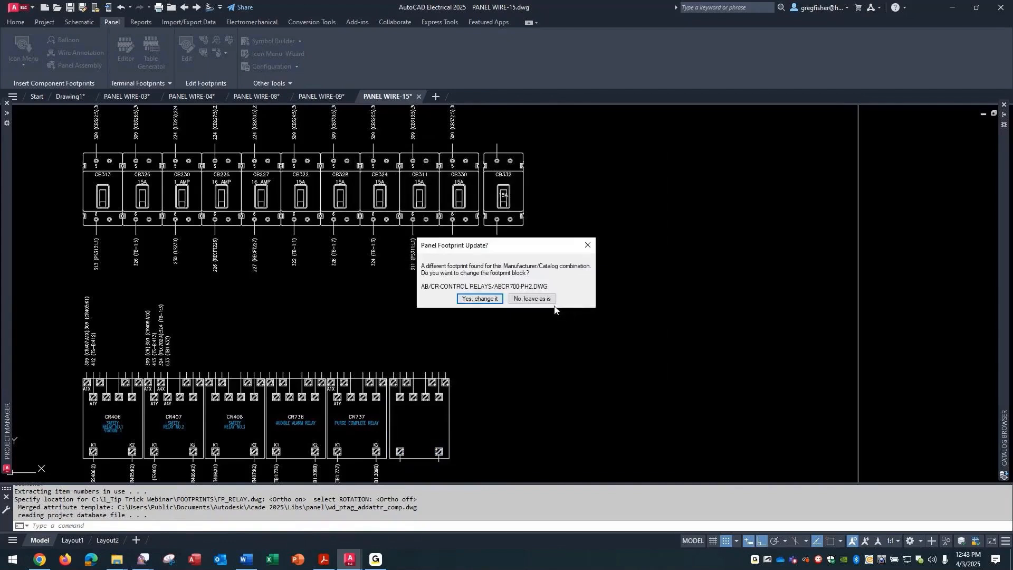
pyautogui.click(478, 300)
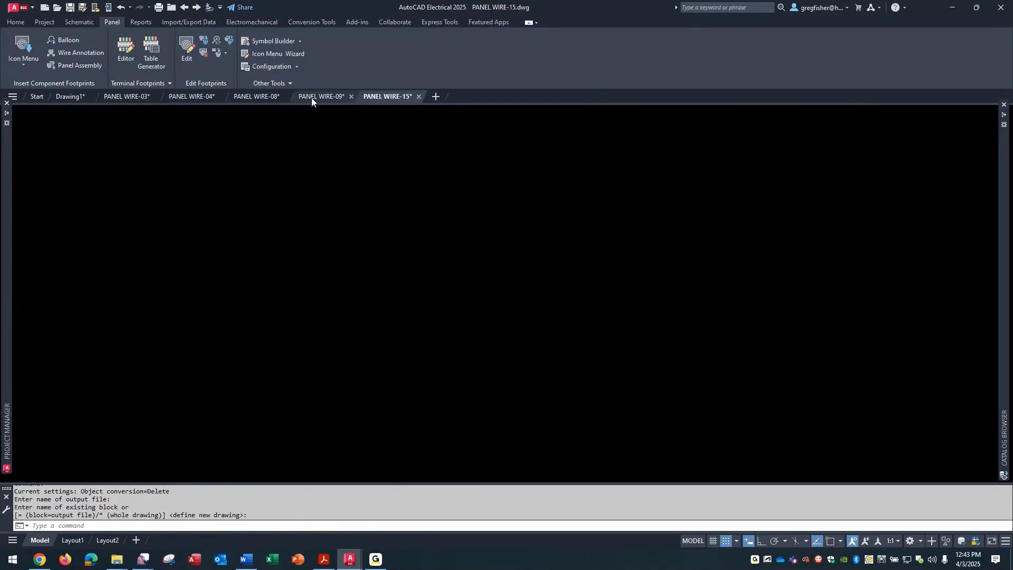
# Step: Look over the PANEL WIRE-09 layout, then return to PANEL WIRE-15 for wire annotation
pyautogui.click(322, 96)
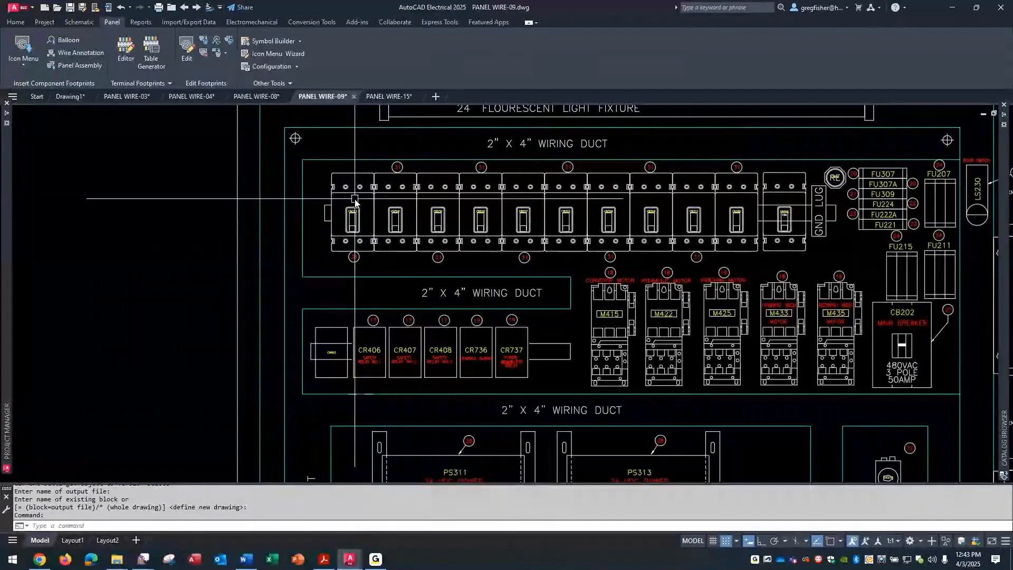
pyautogui.click(387, 96)
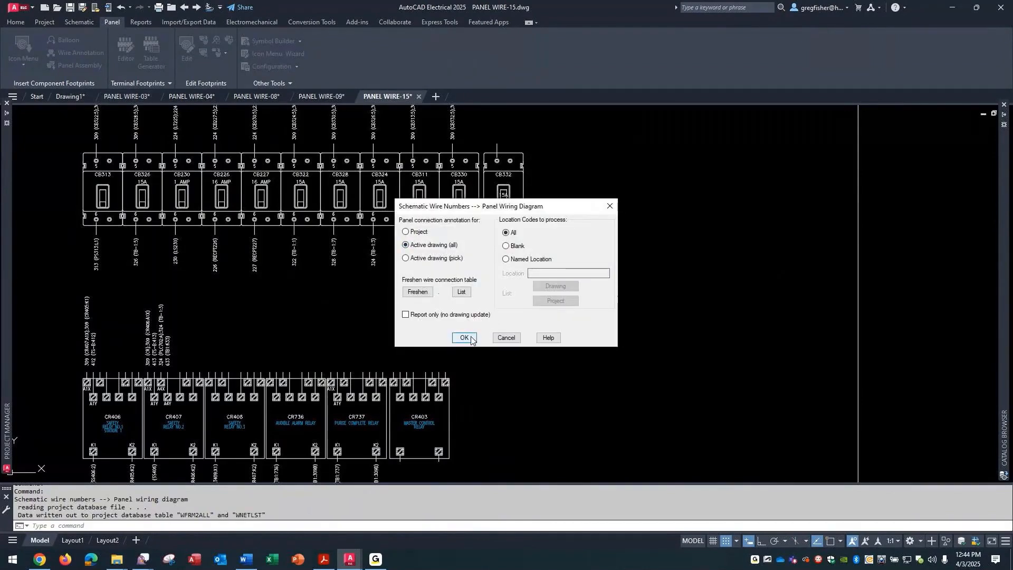
# Step: Write wire connection annotation to all footprints in the active drawing, then view PANEL WIRE-08
pyautogui.click(463, 337)
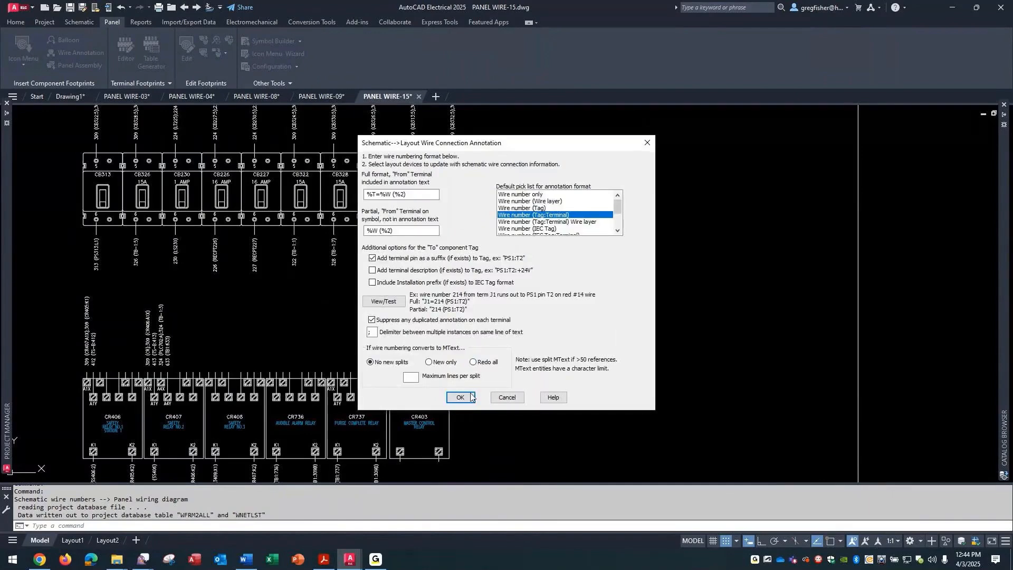
pyautogui.click(460, 397)
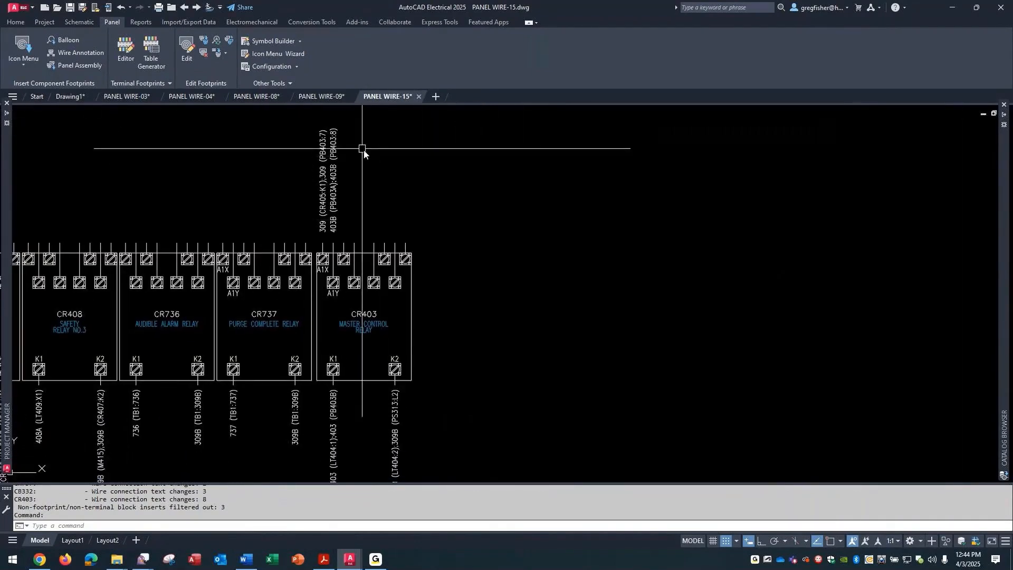
pyautogui.moveTo(256, 97)
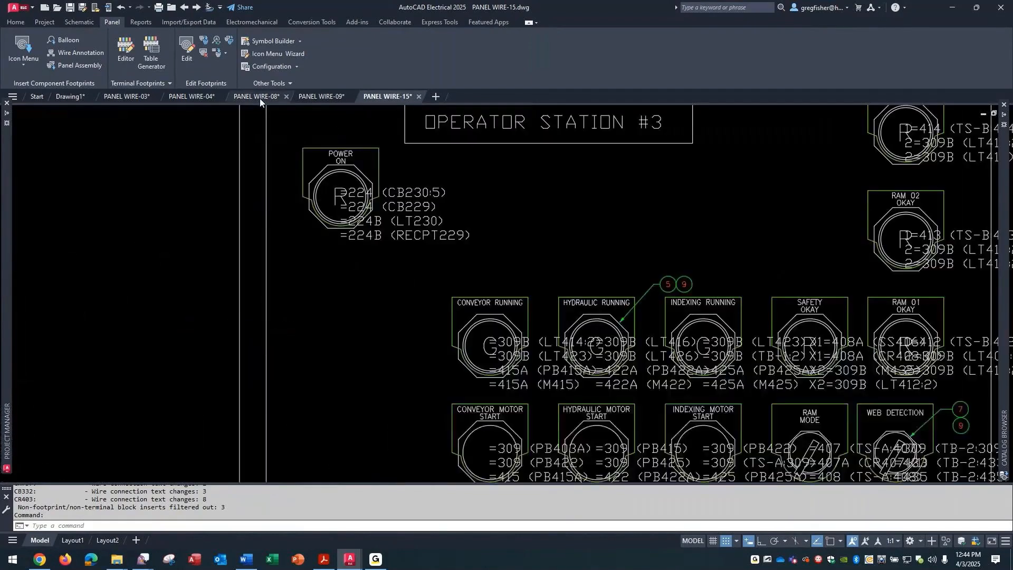
pyautogui.click(257, 96)
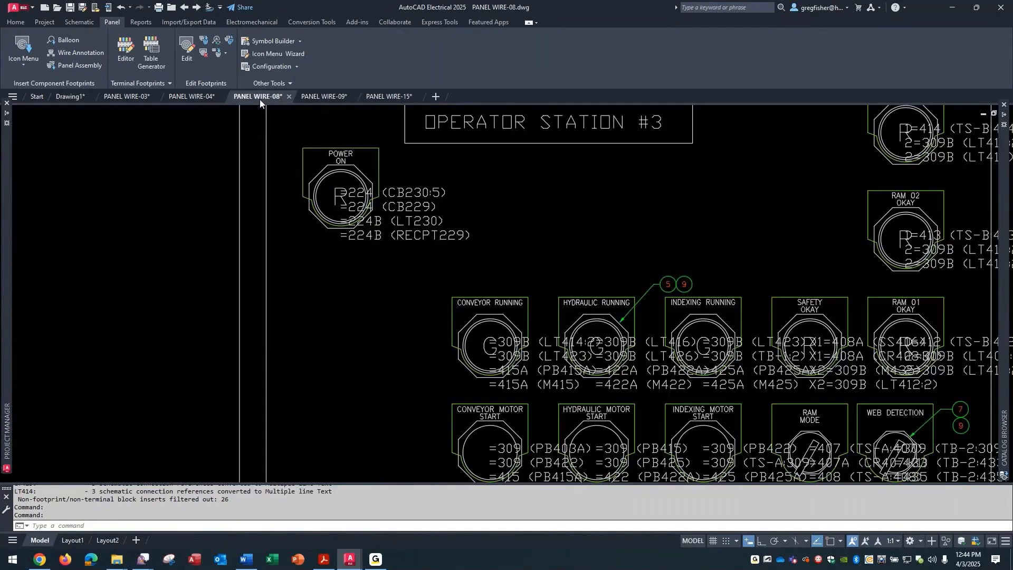
# Step: Review CR403's X8TERM01 and TERMDESC01 attributes in the Enhanced Attribute Editor without changes
pyautogui.click(388, 96)
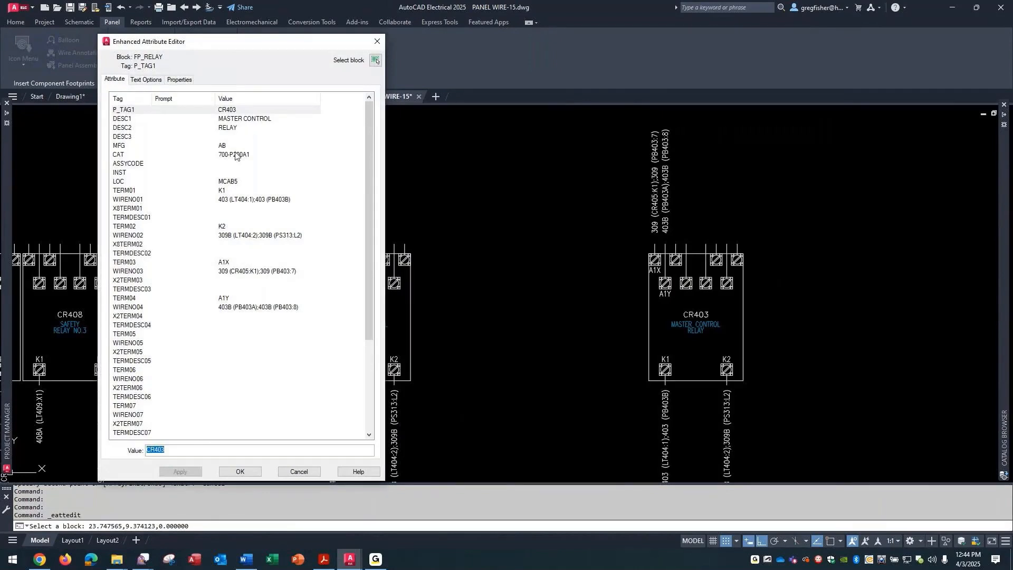
pyautogui.moveTo(188, 198)
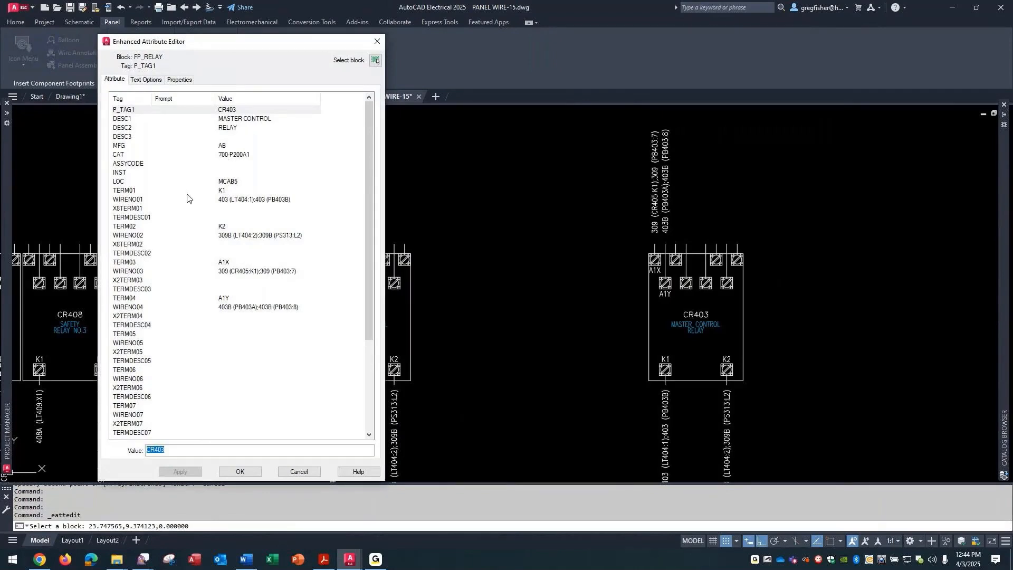
pyautogui.moveTo(138, 199)
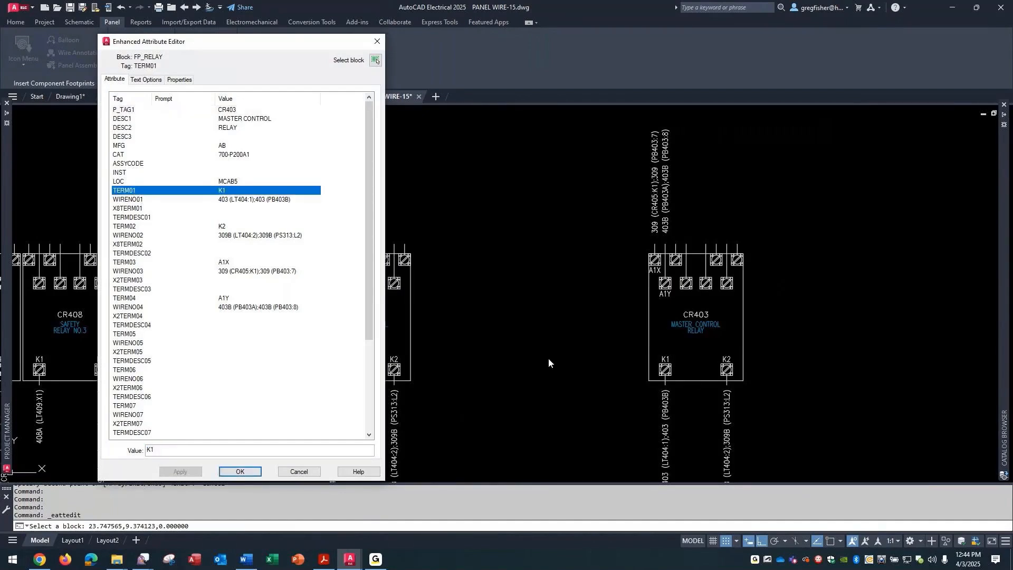
pyautogui.moveTo(83, 228)
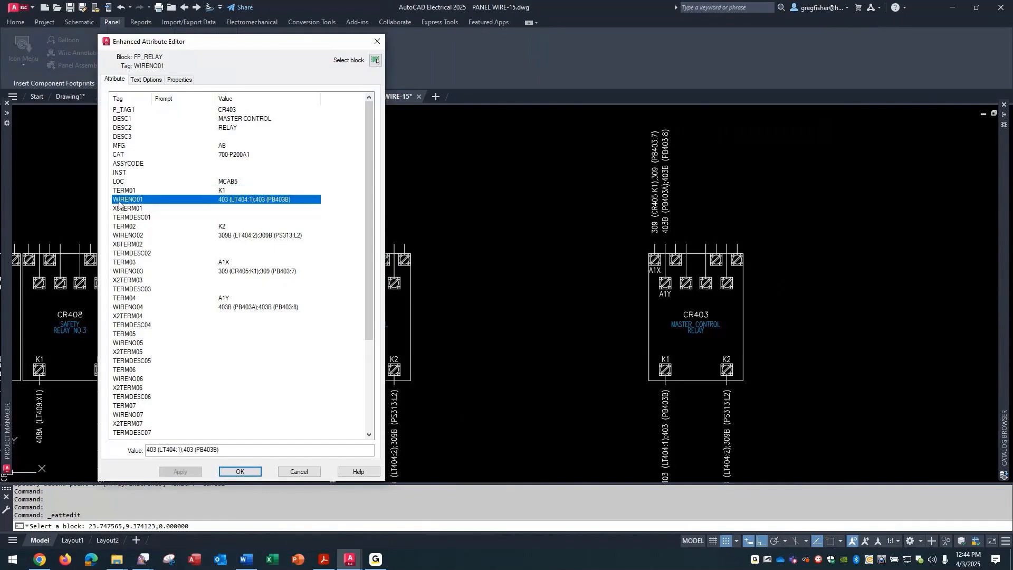
pyautogui.moveTo(685, 453)
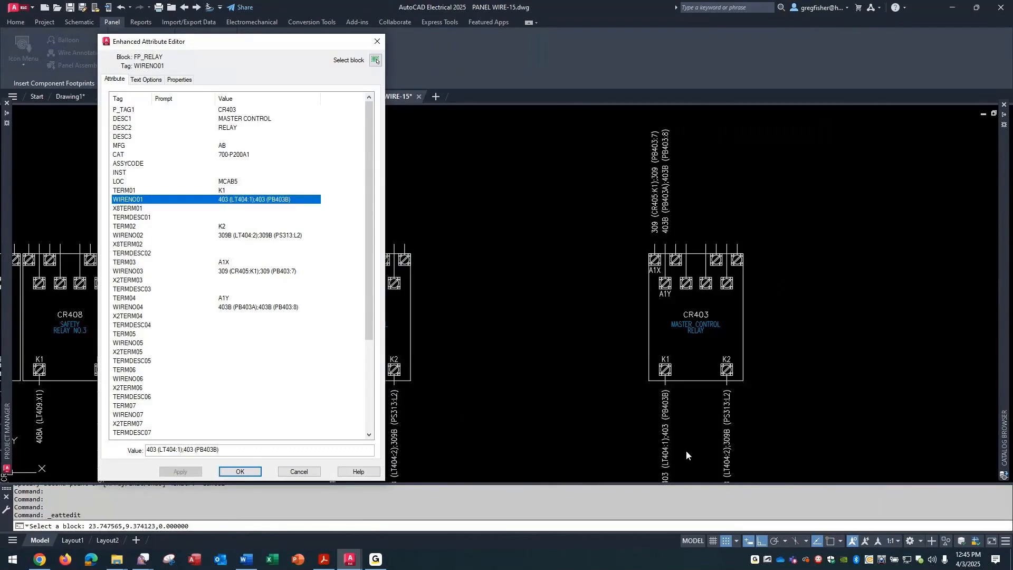
pyautogui.moveTo(141, 213)
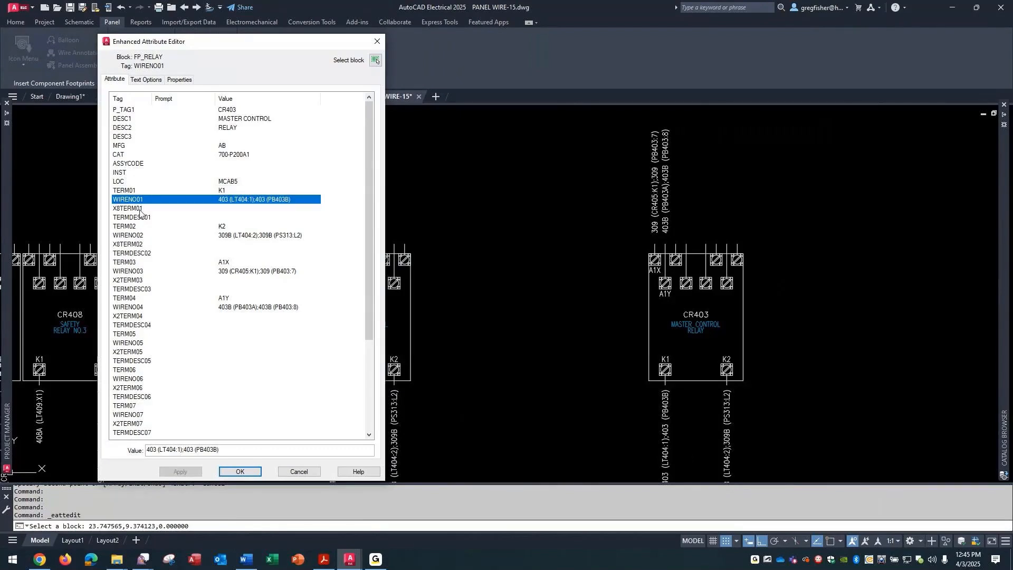
pyautogui.click(128, 208)
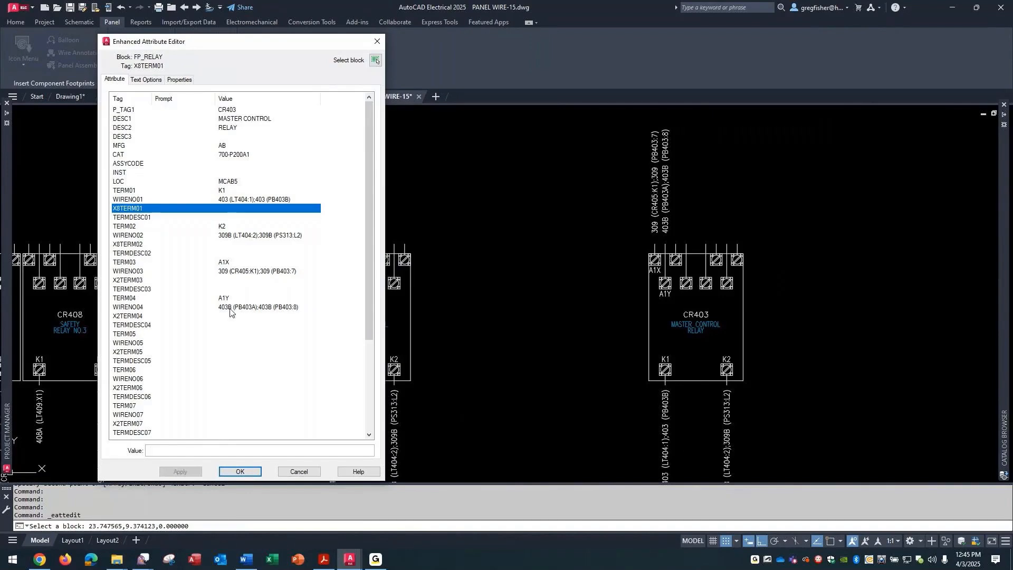
pyautogui.moveTo(143, 218)
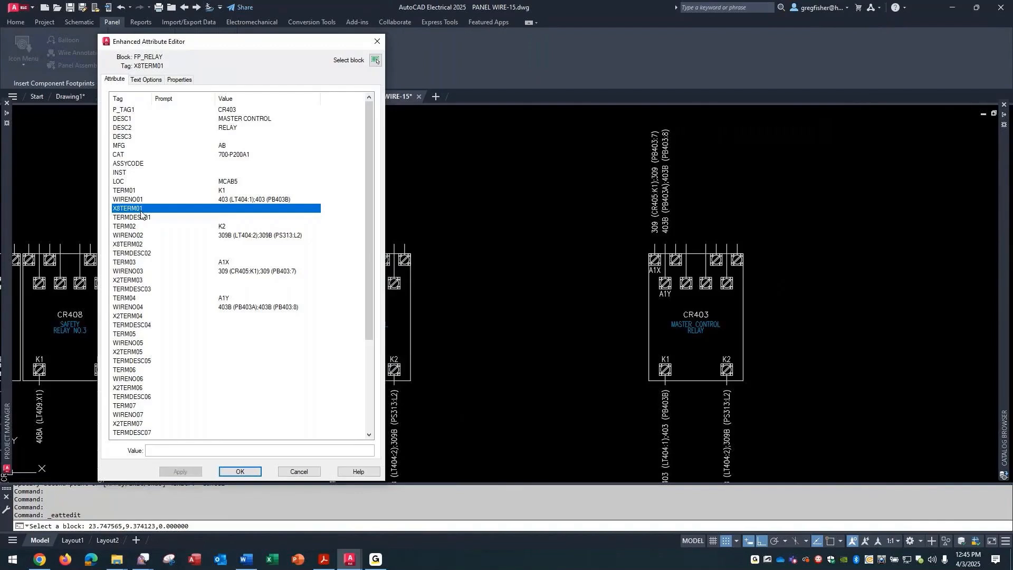
pyautogui.click(132, 217)
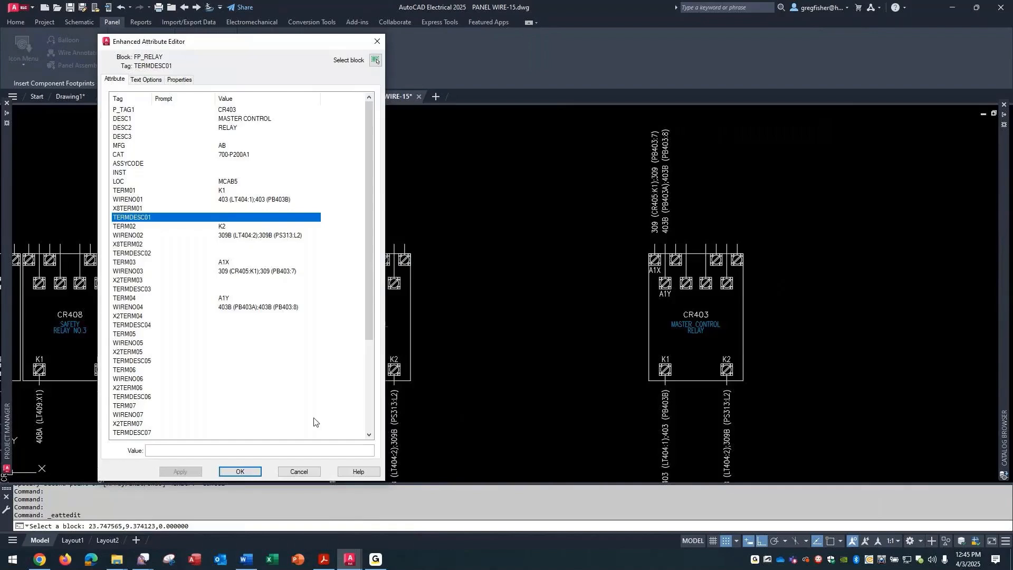
pyautogui.click(297, 473)
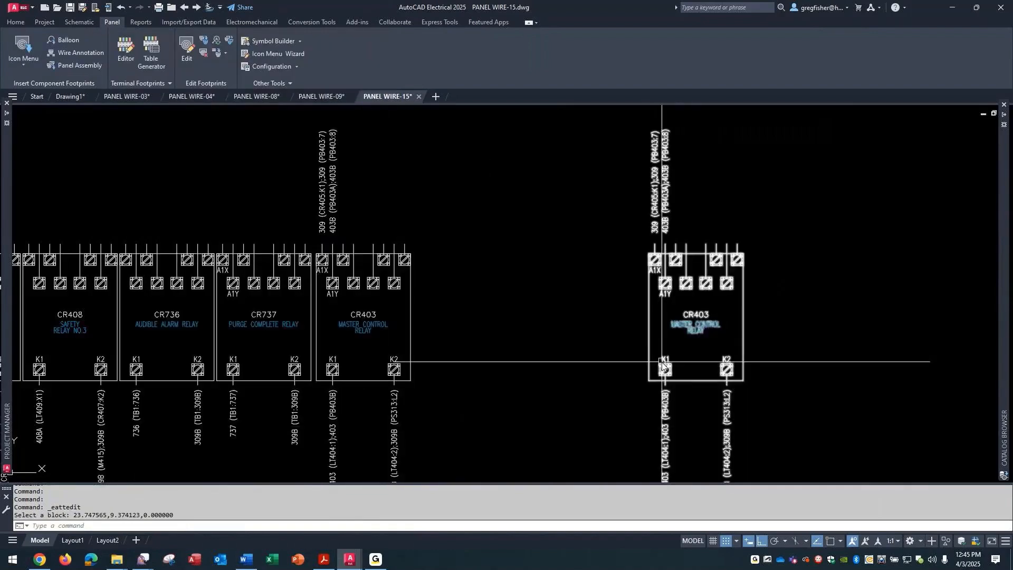
# Step: Explode the right-hand CR403 footprint to expose its TERM, WIRENO and P_TAG1 attribute definitions
pyautogui.write('EXPLOD')
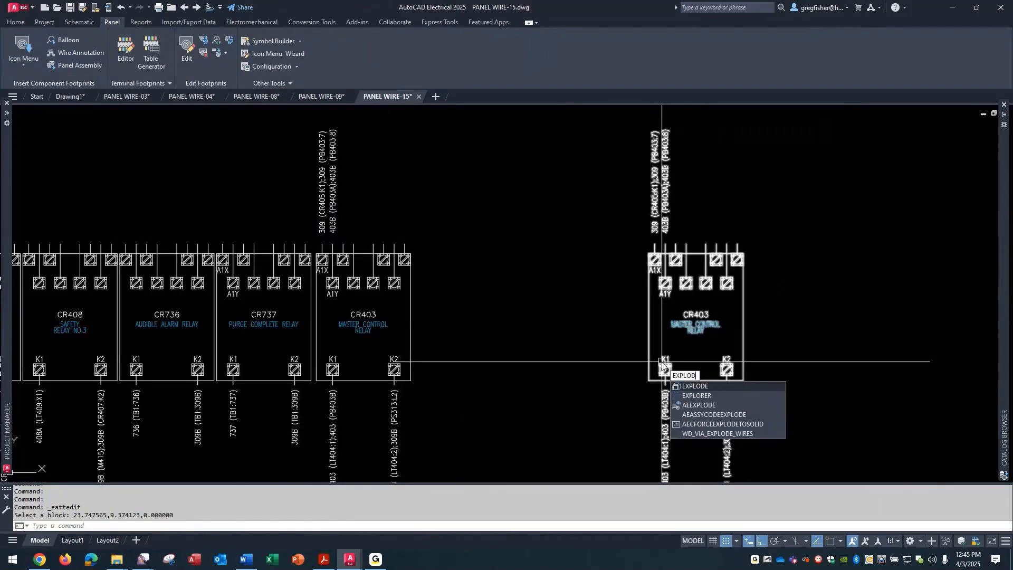
pyautogui.click(694, 386)
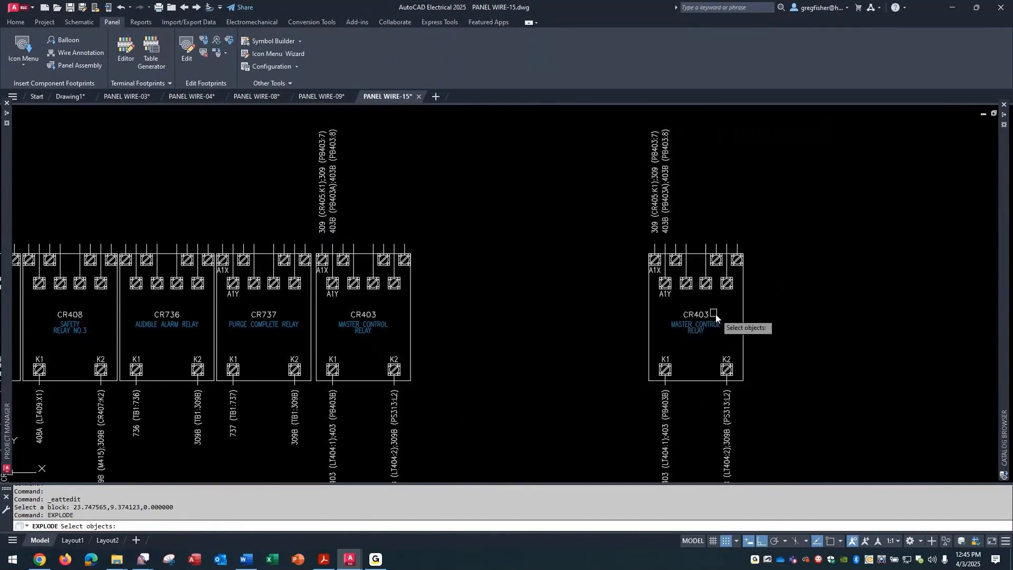
pyautogui.click(694, 313)
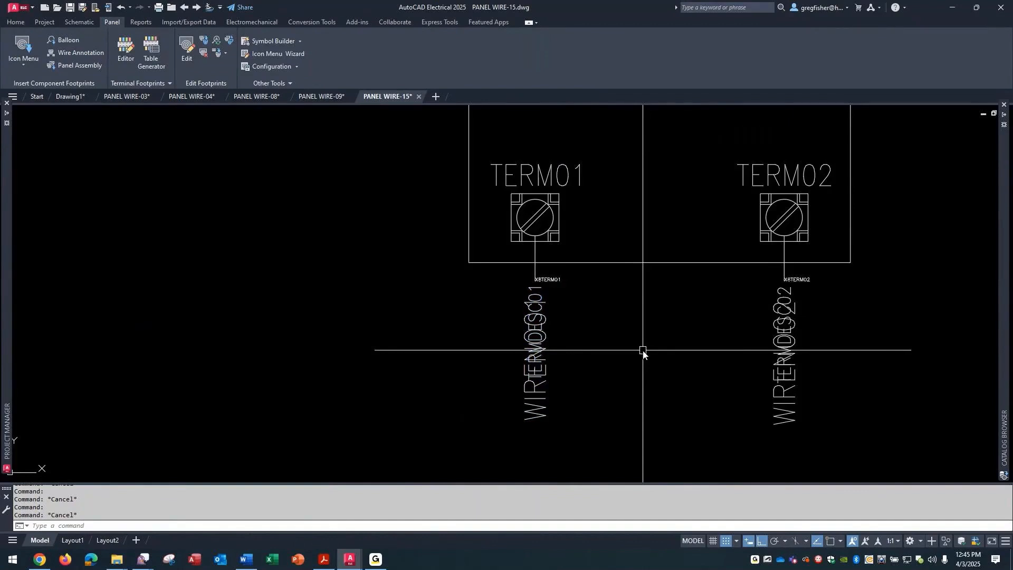
pyautogui.scroll(-3)
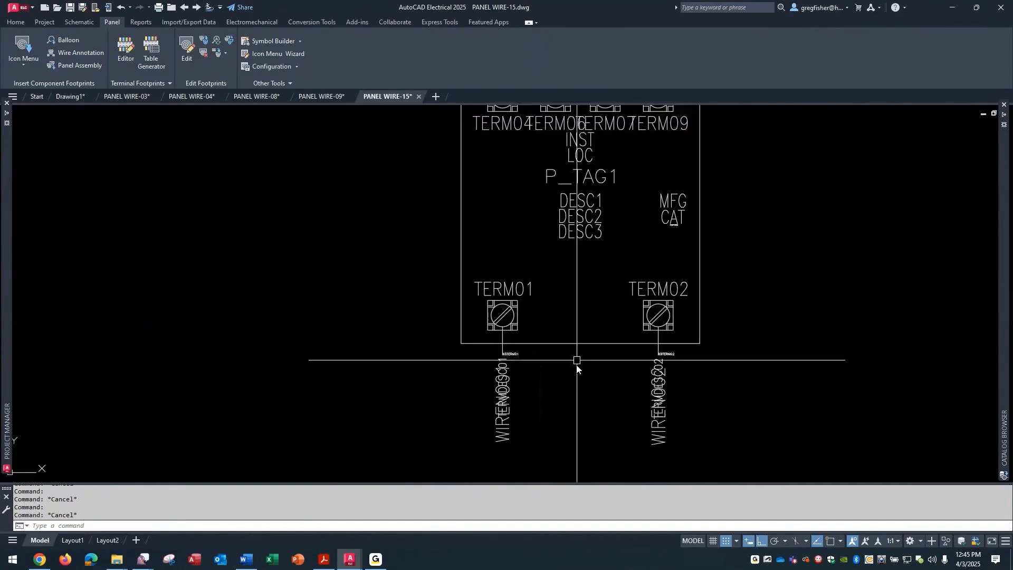